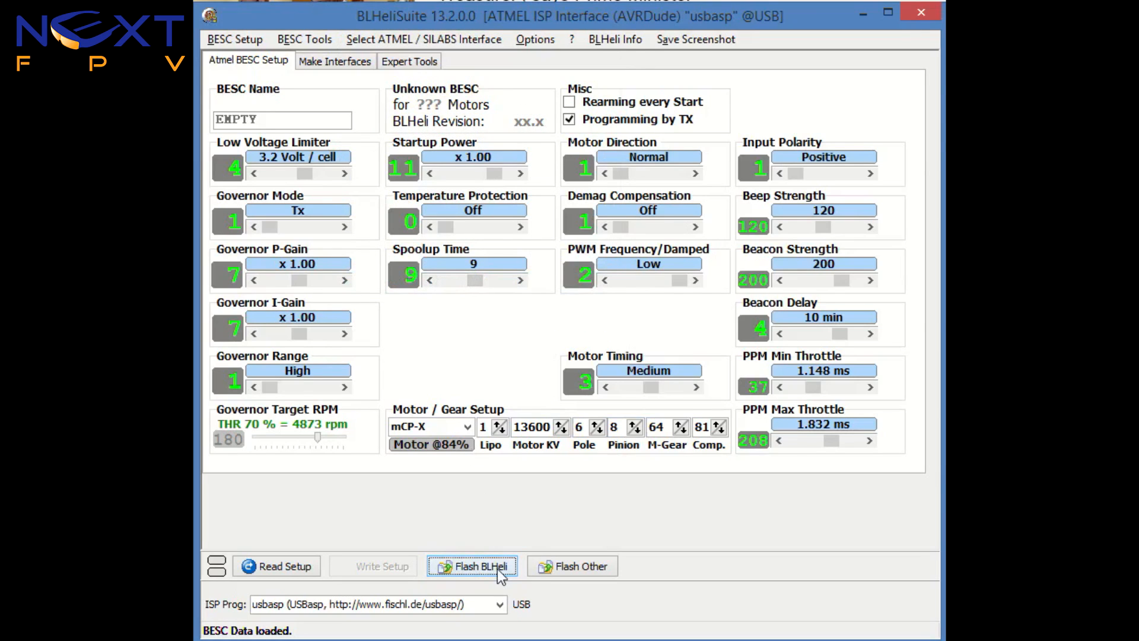
Start Flash BLHeli and select the [Rev: 13.2] BlueSeries 12A MULTI firmware.
left_click(477, 566)
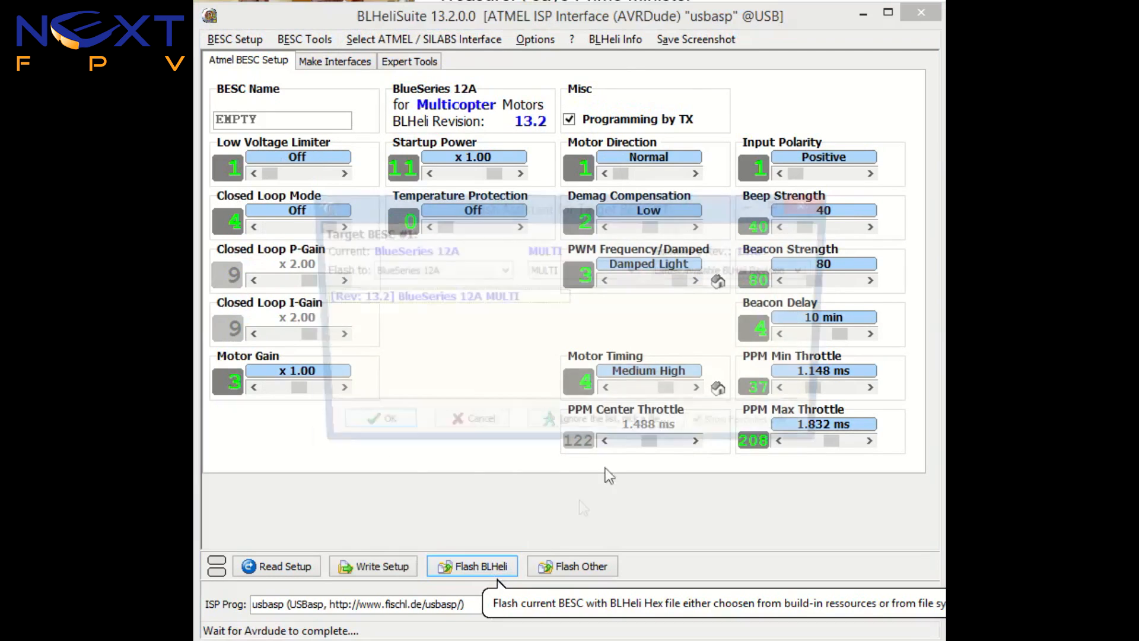
left_click(472, 566)
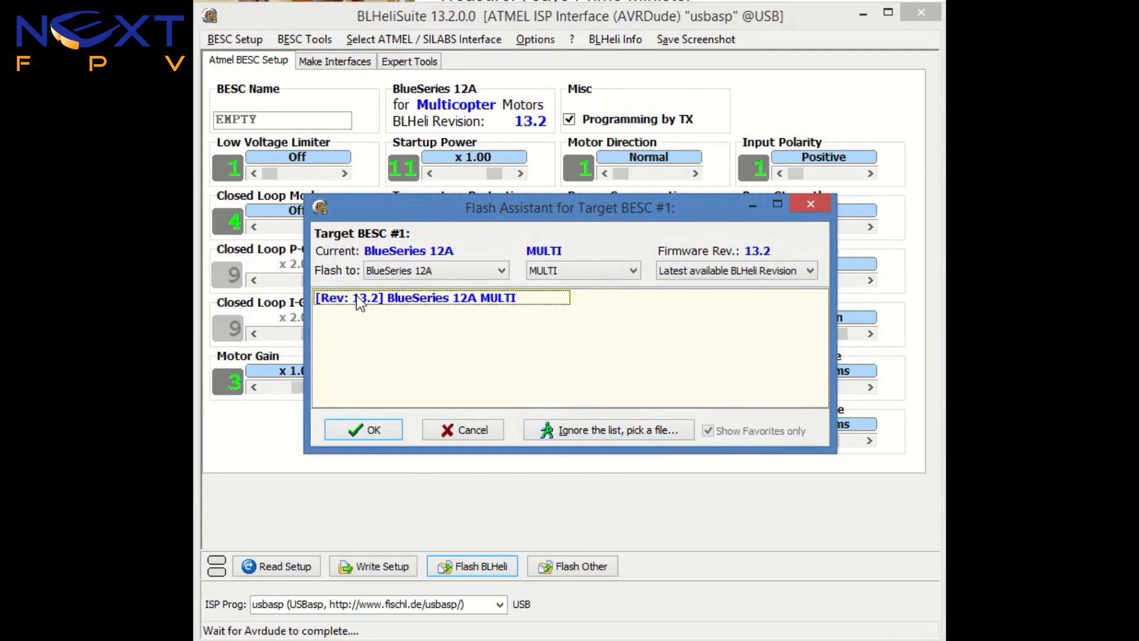
left_click(436, 307)
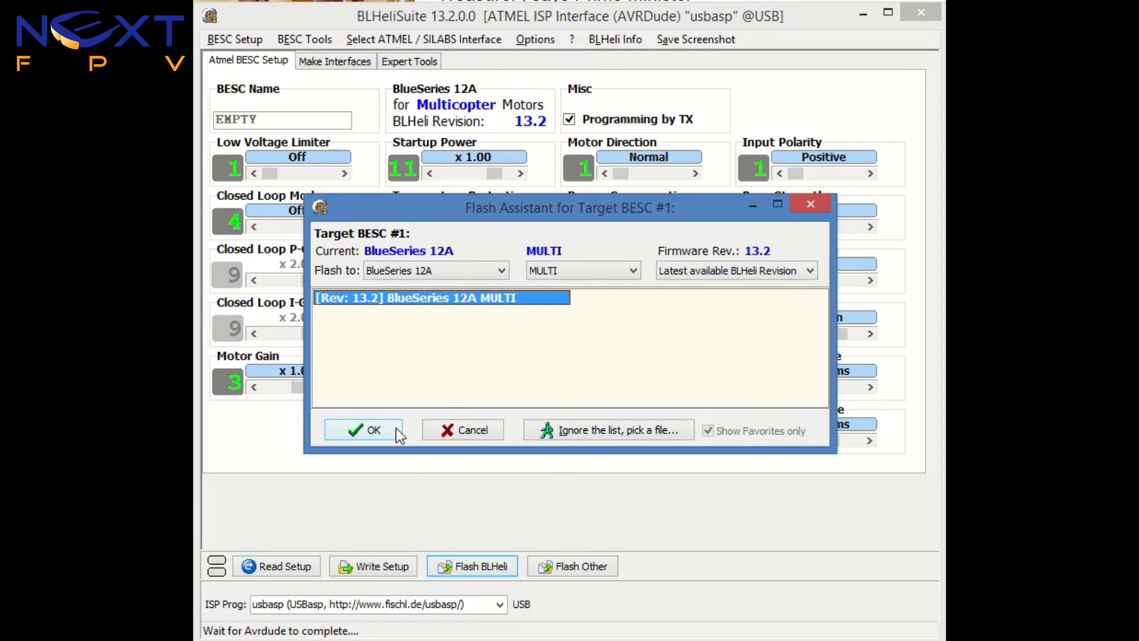
Flash 13.2 MULTI, installing the SimonK bootloader on PD2 (servo cable).
left_click(364, 430)
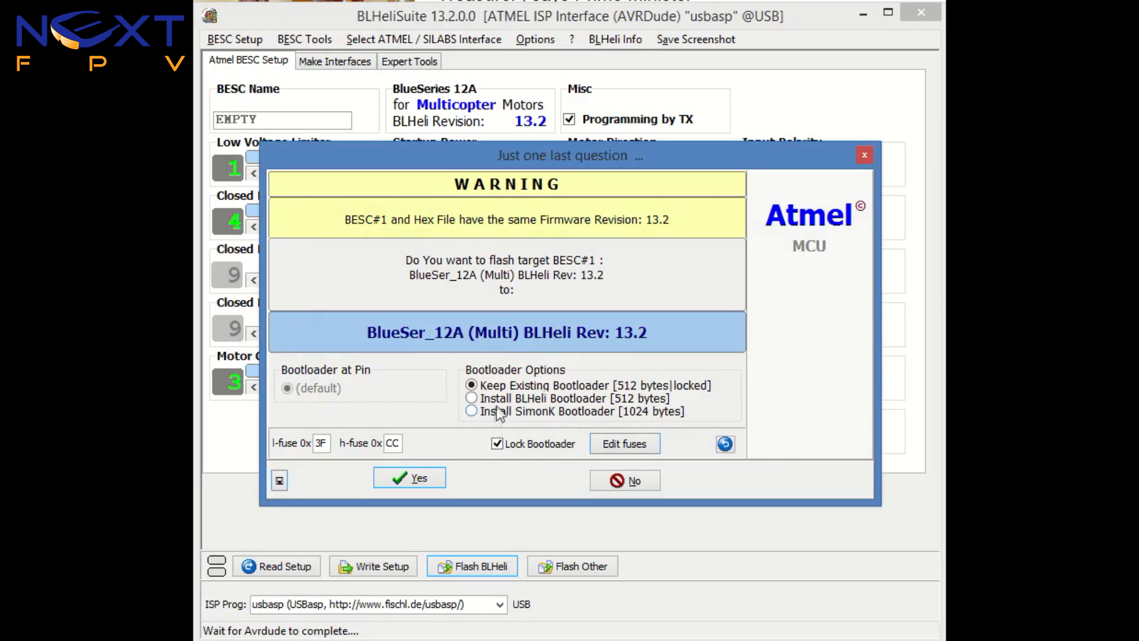
left_click(472, 410)
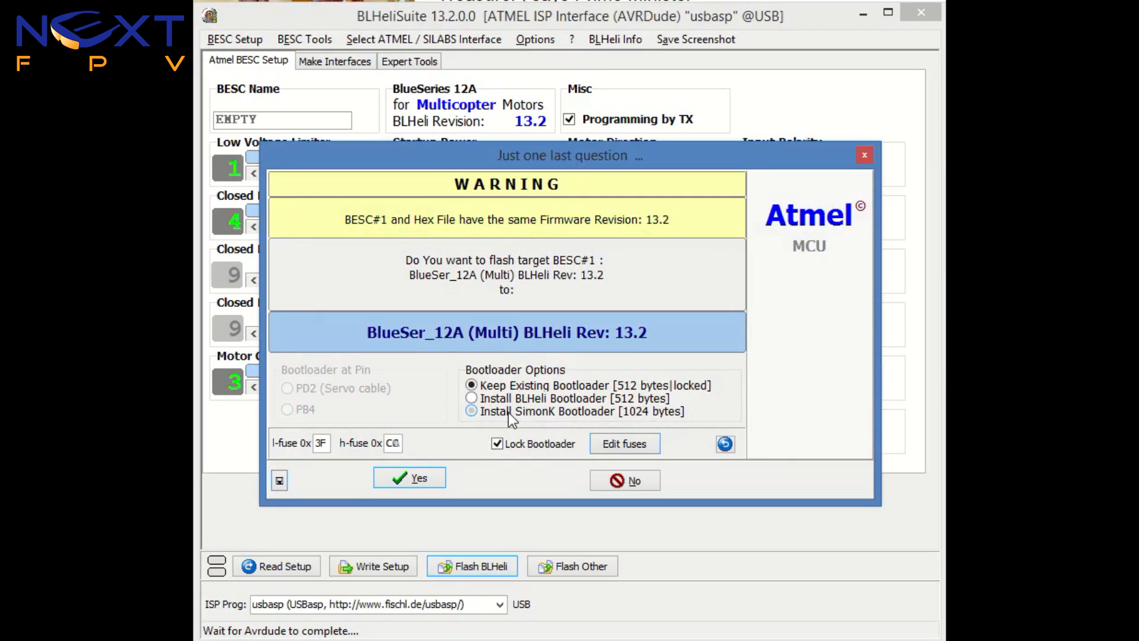
left_click(471, 410)
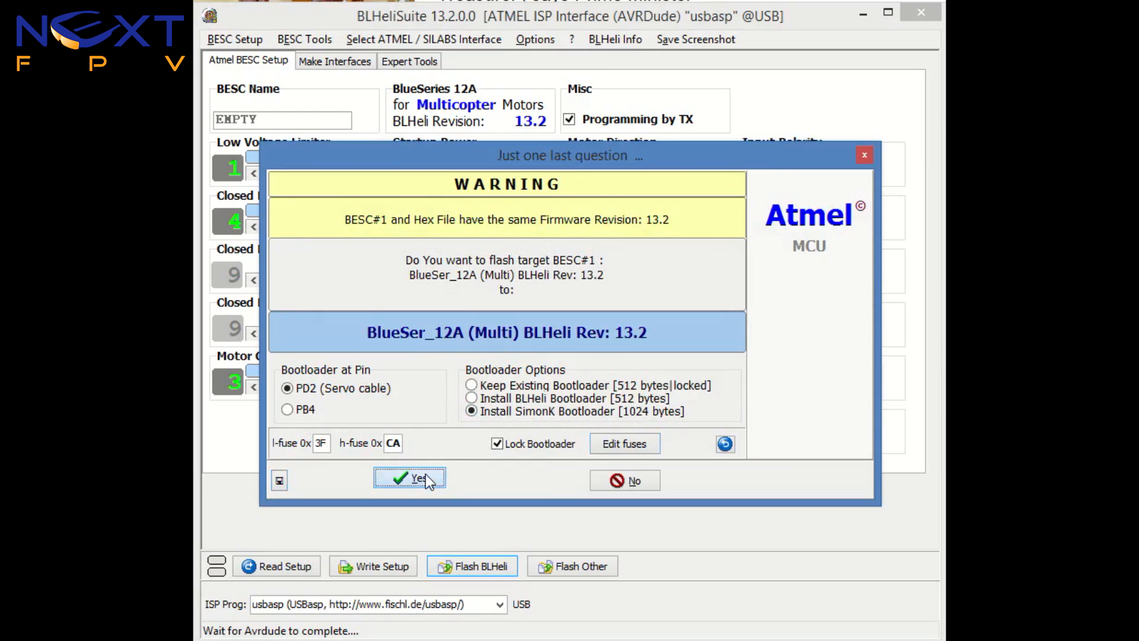
left_click(410, 478)
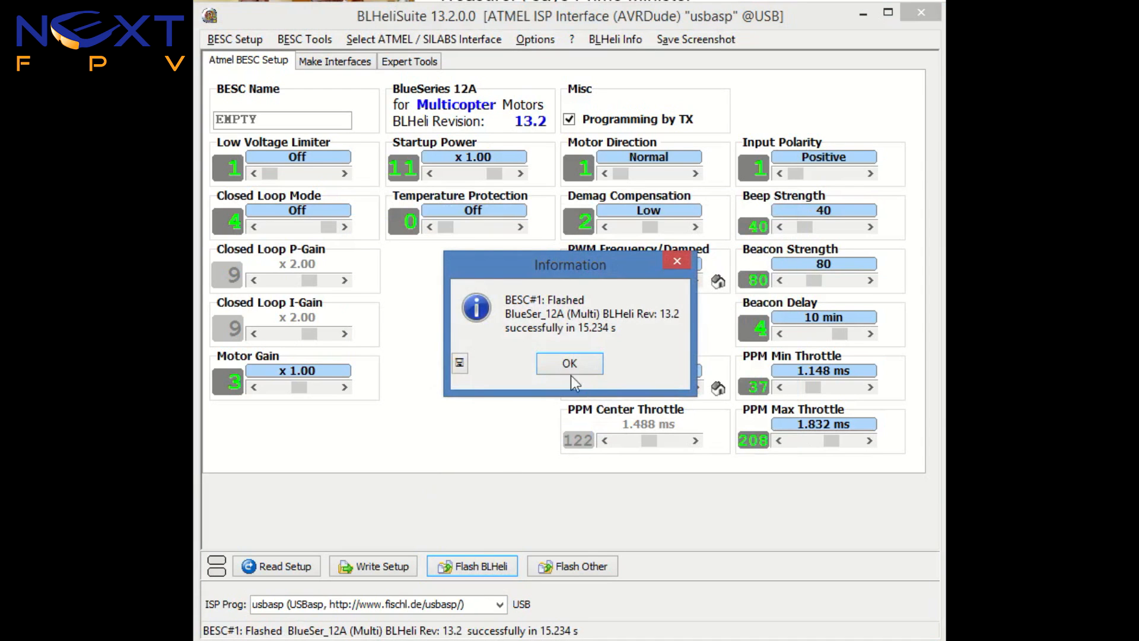
Dismiss the flash success message, write current settings to BESC#1, and close the AVRDude log.
left_click(569, 363)
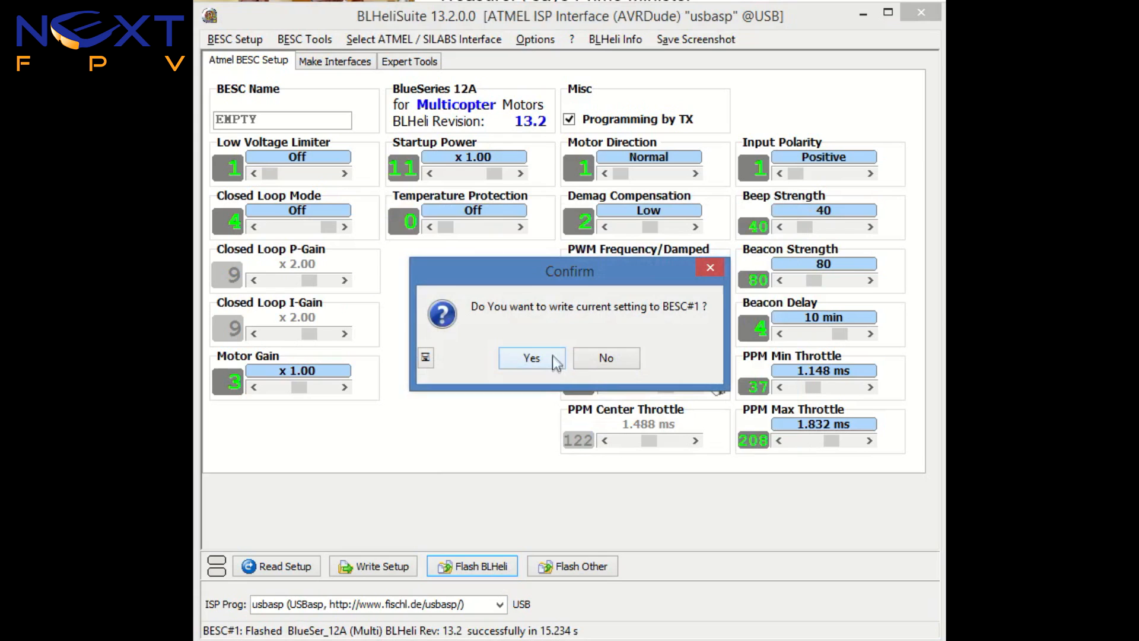
left_click(532, 358)
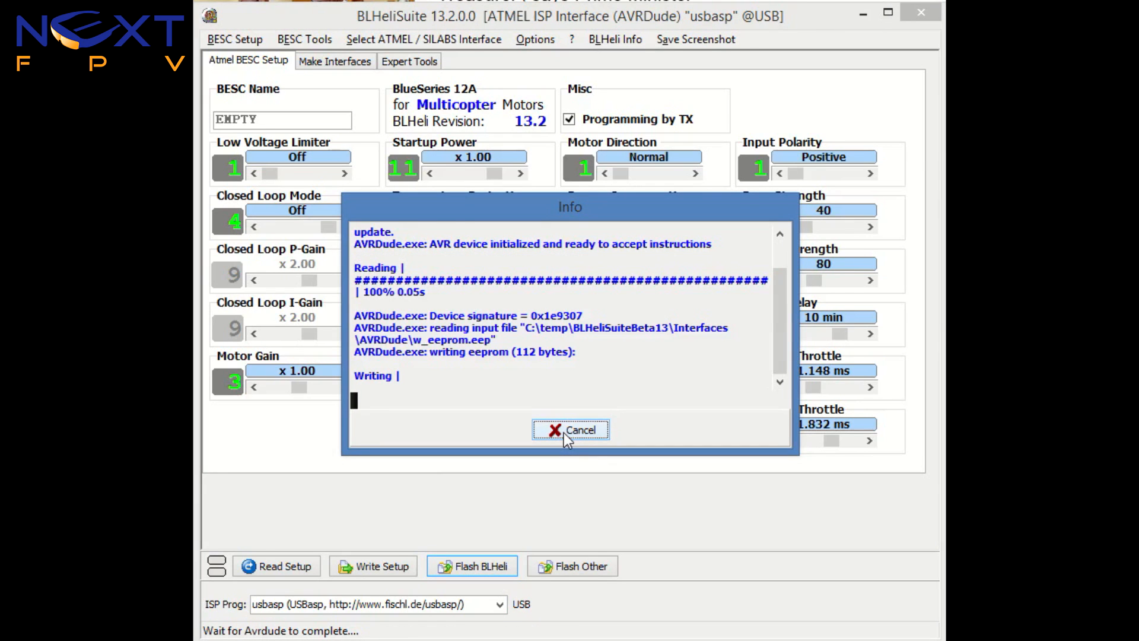
left_click(571, 429)
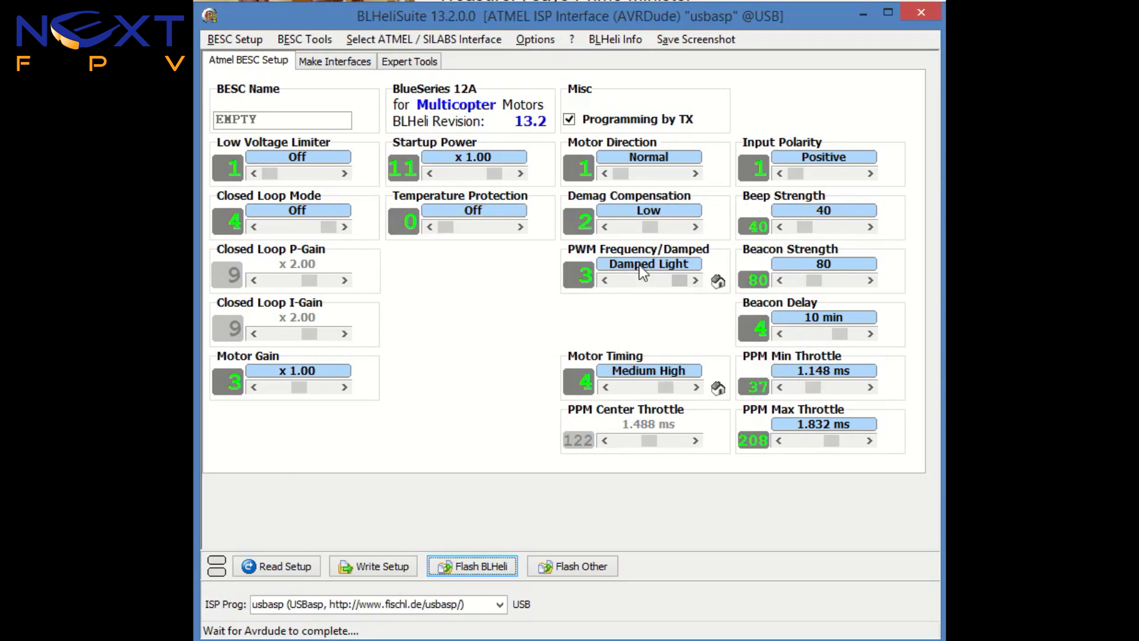
mouse_move(647, 388)
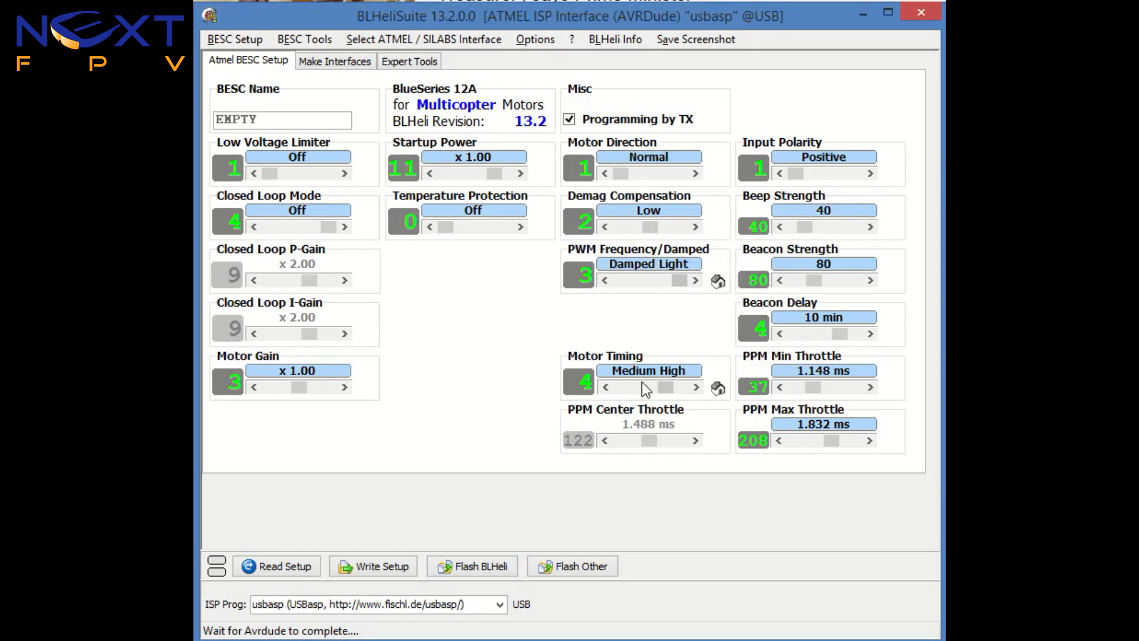
mouse_move(673, 389)
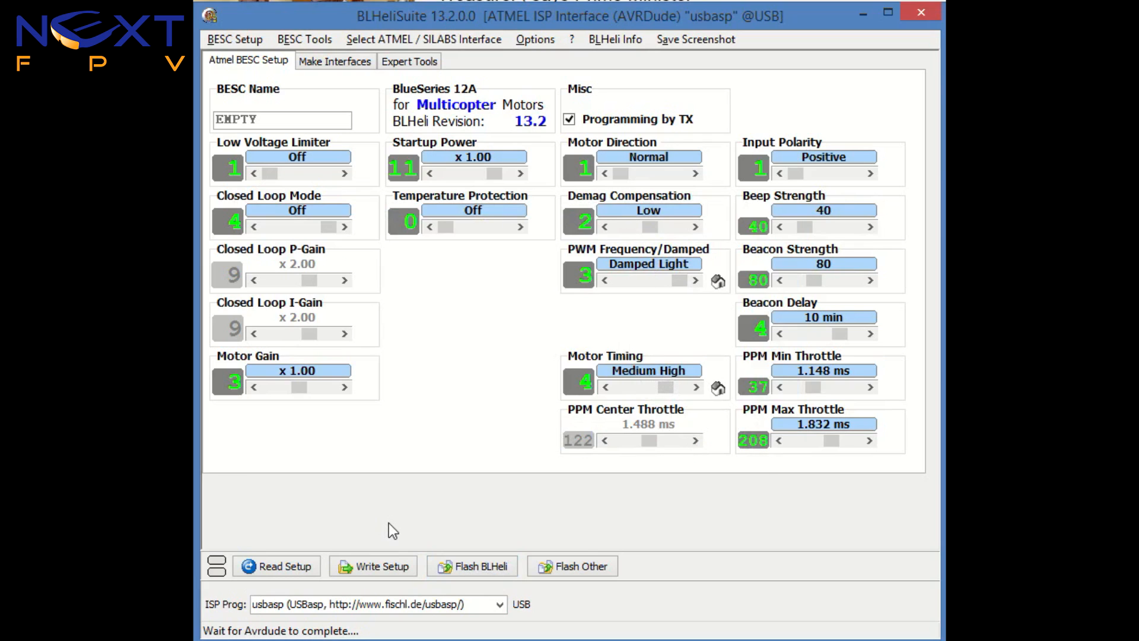
mouse_move(406, 546)
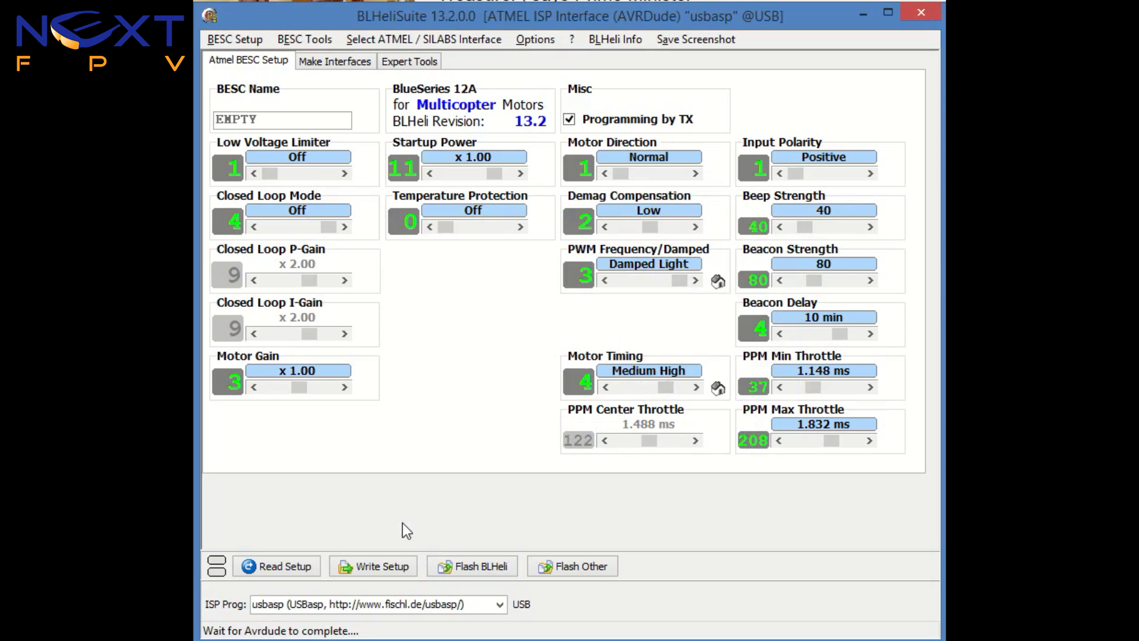
mouse_move(466, 516)
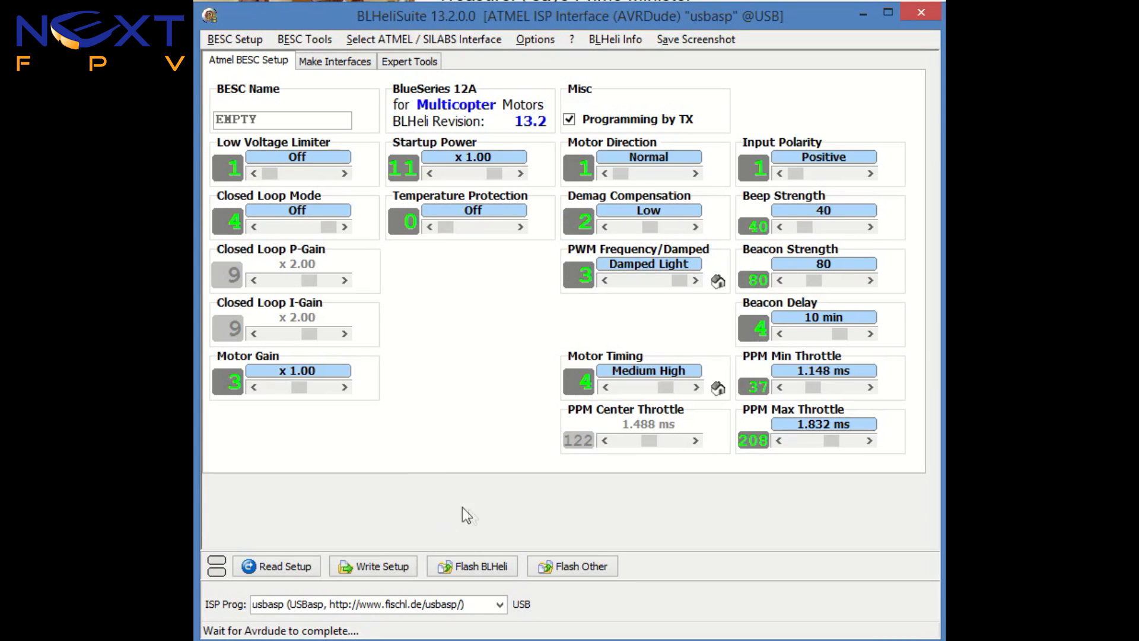
mouse_move(609, 544)
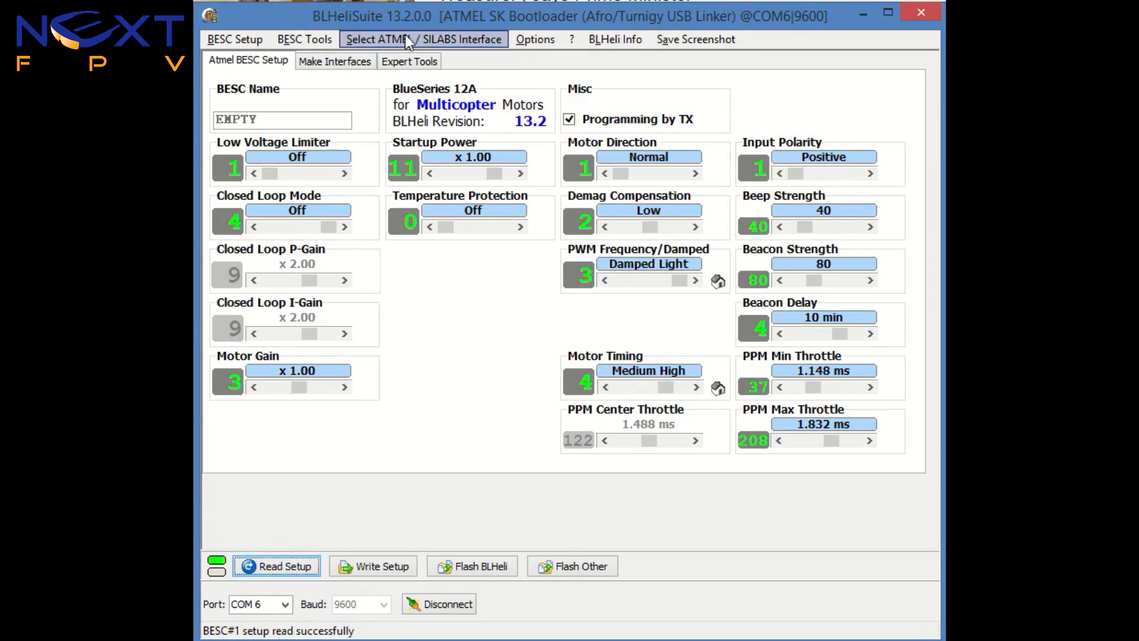
Select the SK Bootloader interface on port COM6.
left_click(422, 39)
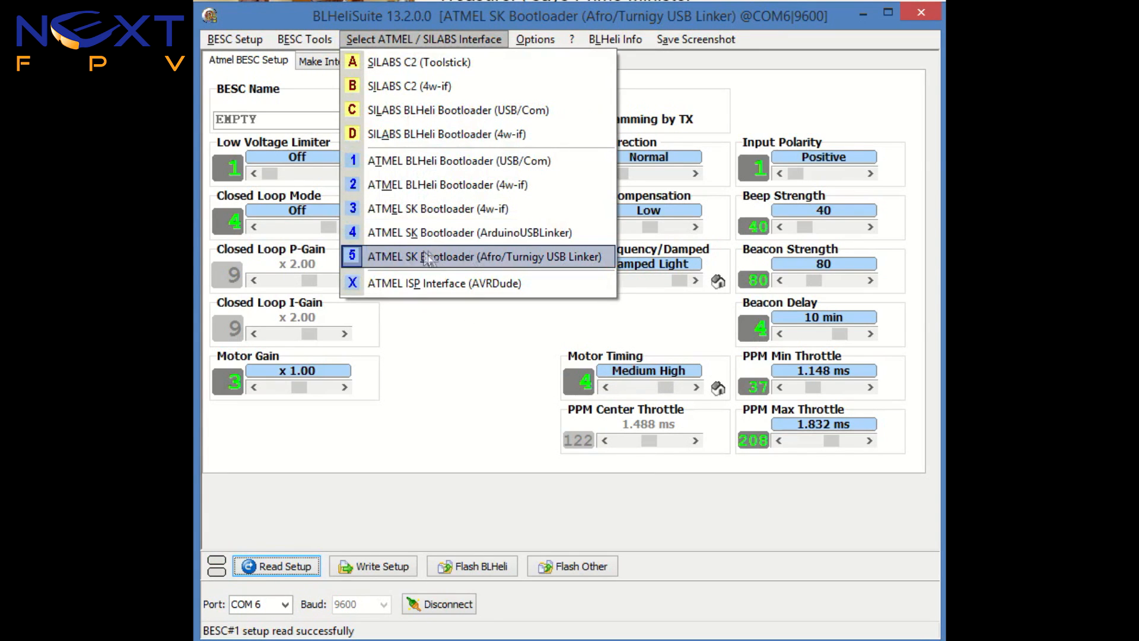
left_click(484, 257)
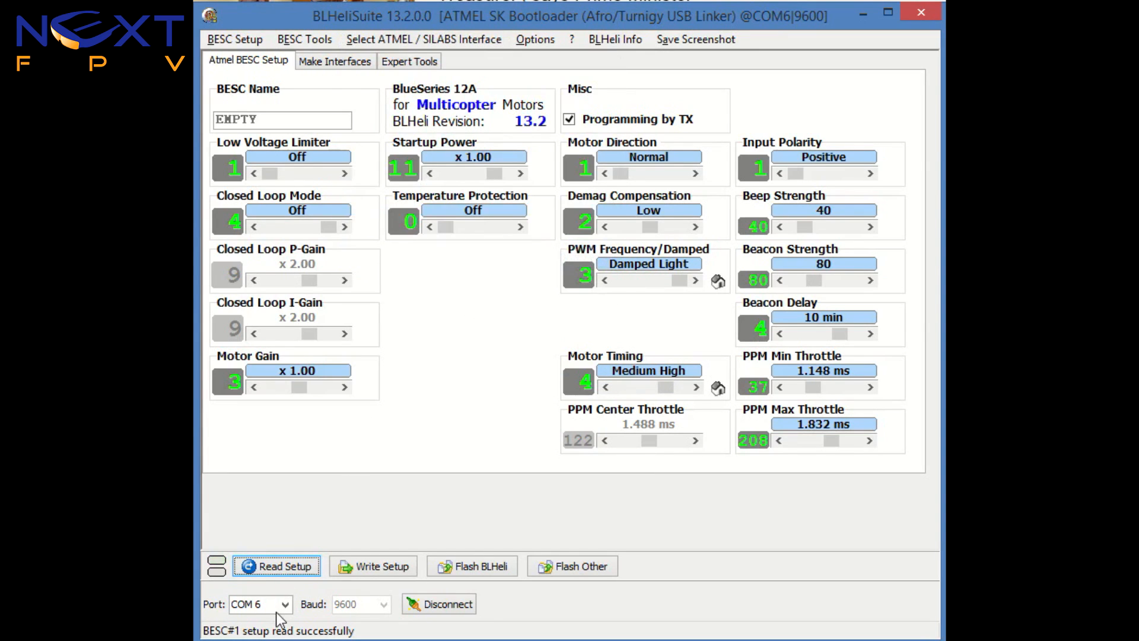
left_click(292, 604)
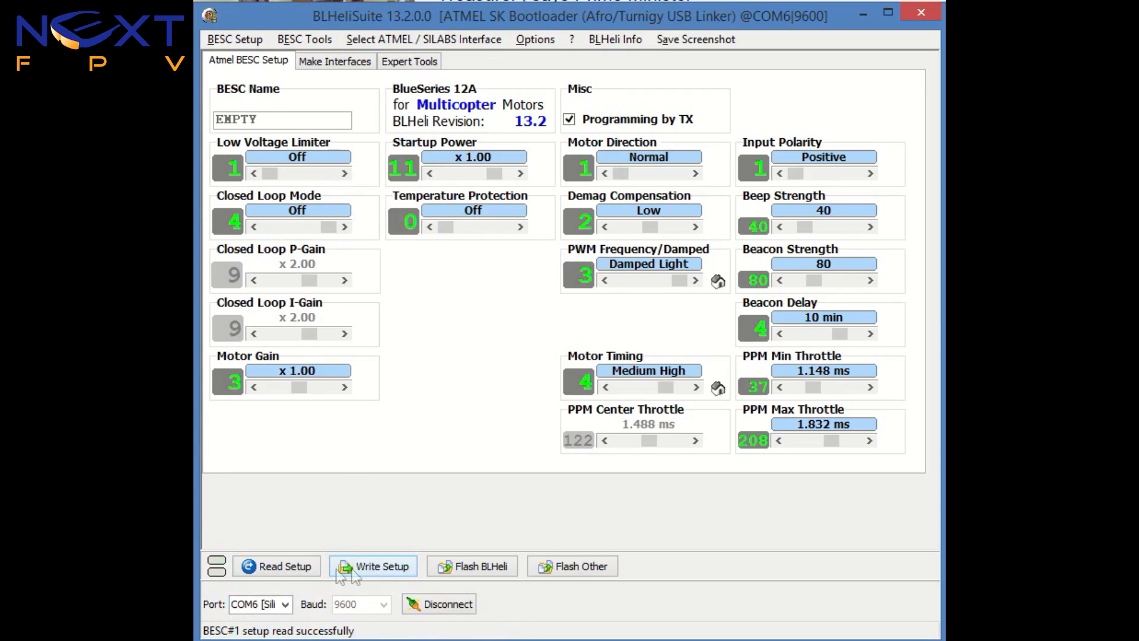
Read the ESC setup, find nothing to write, and return to the ATMEL ISP interface.
left_click(277, 566)
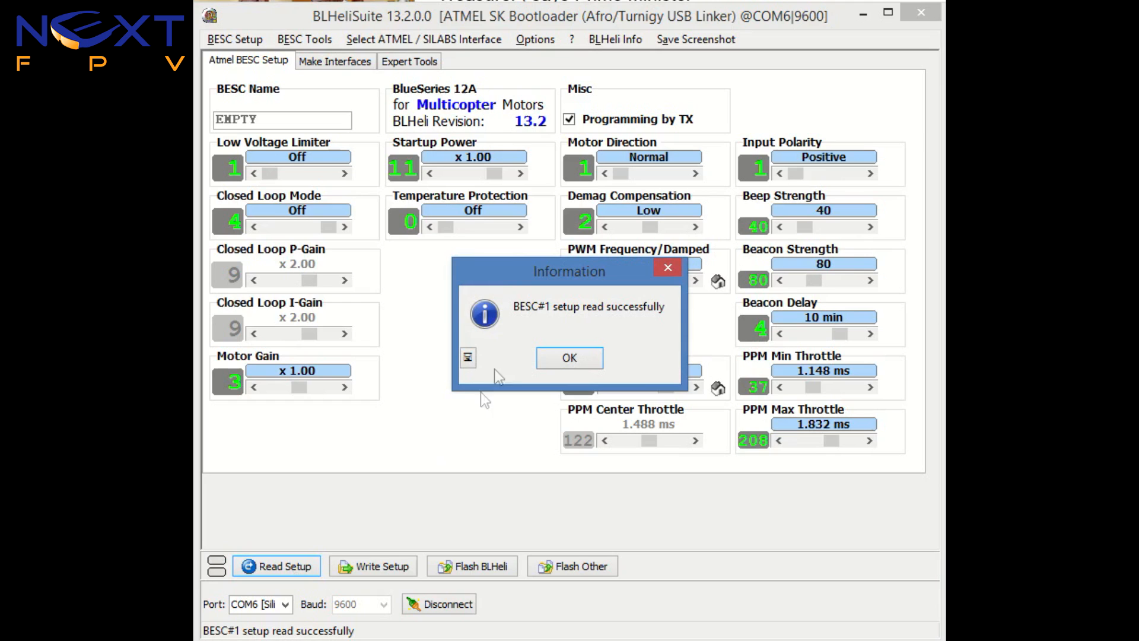
left_click(569, 358)
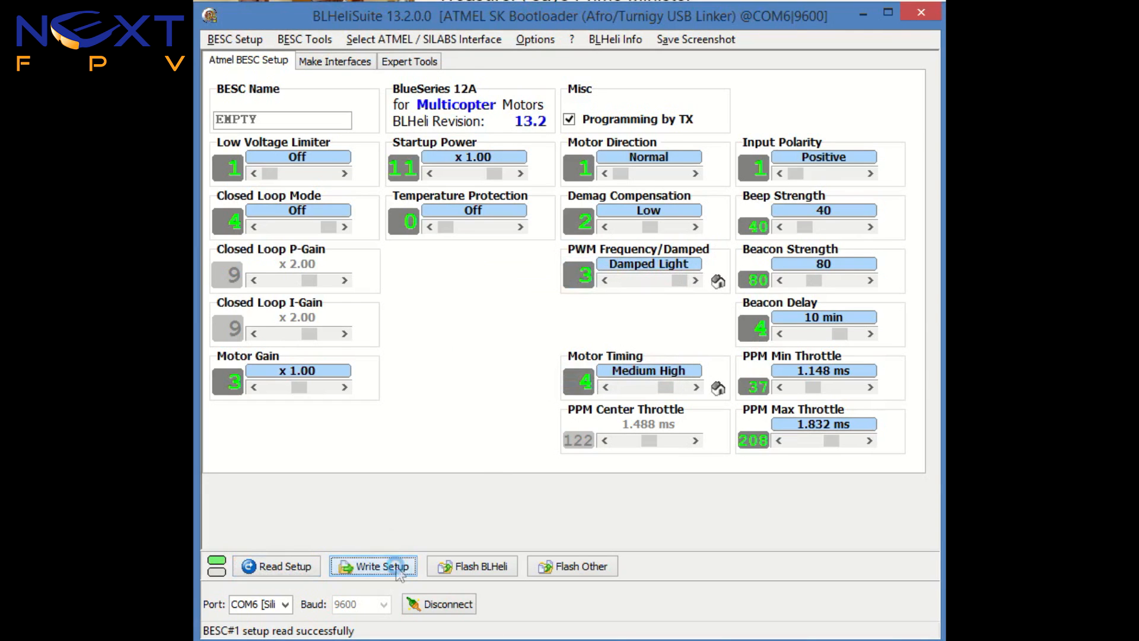
left_click(374, 566)
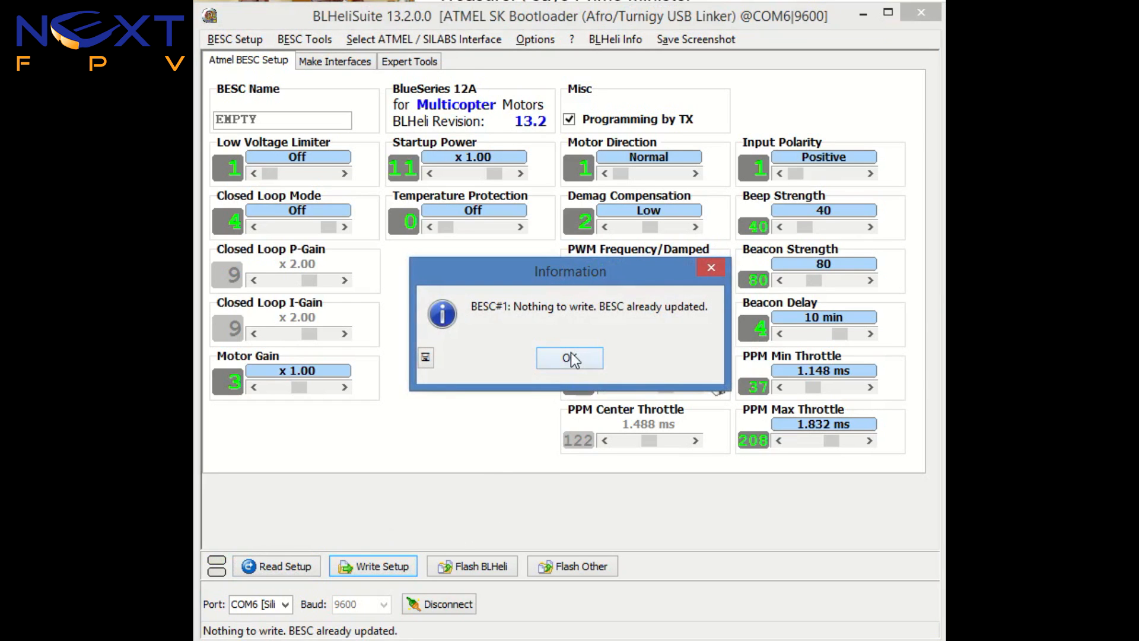
left_click(569, 358)
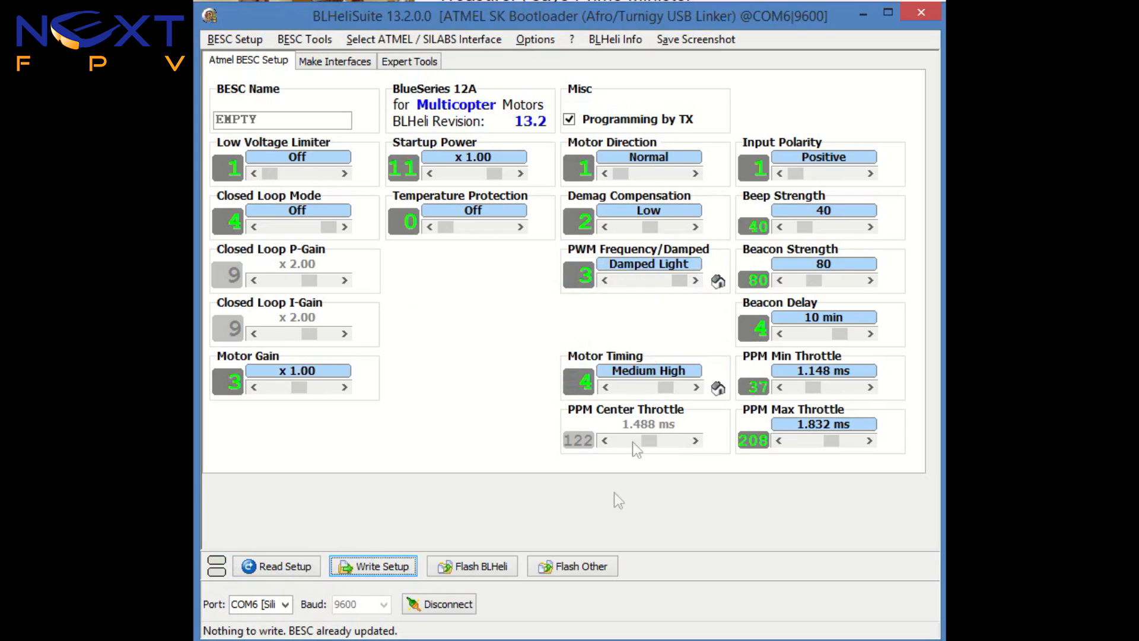
left_click(480, 566)
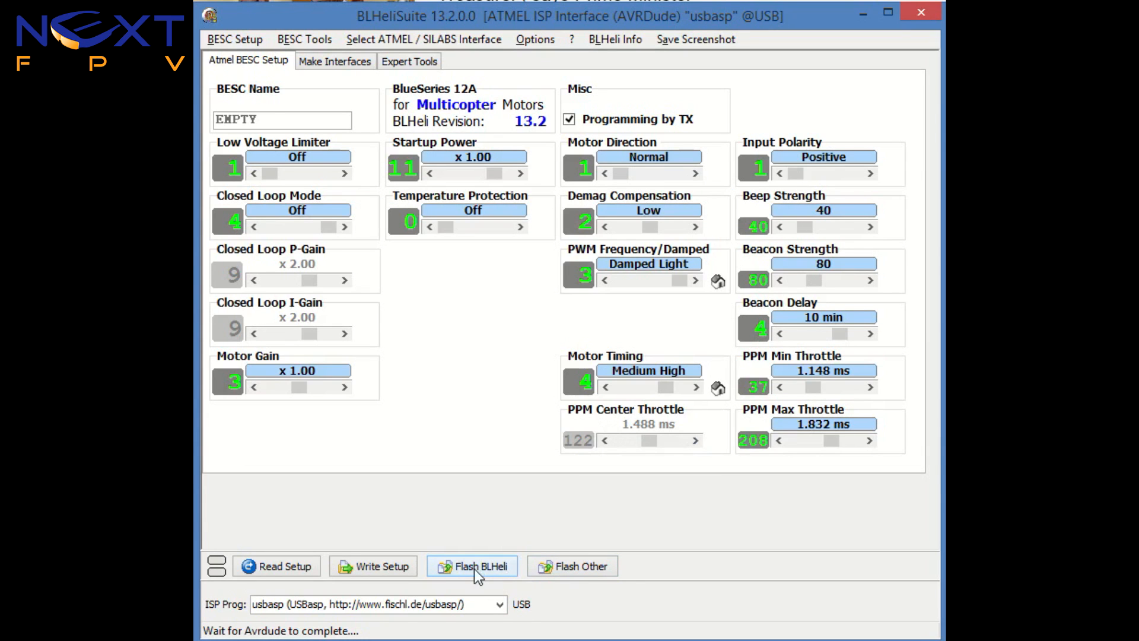
mouse_move(477, 577)
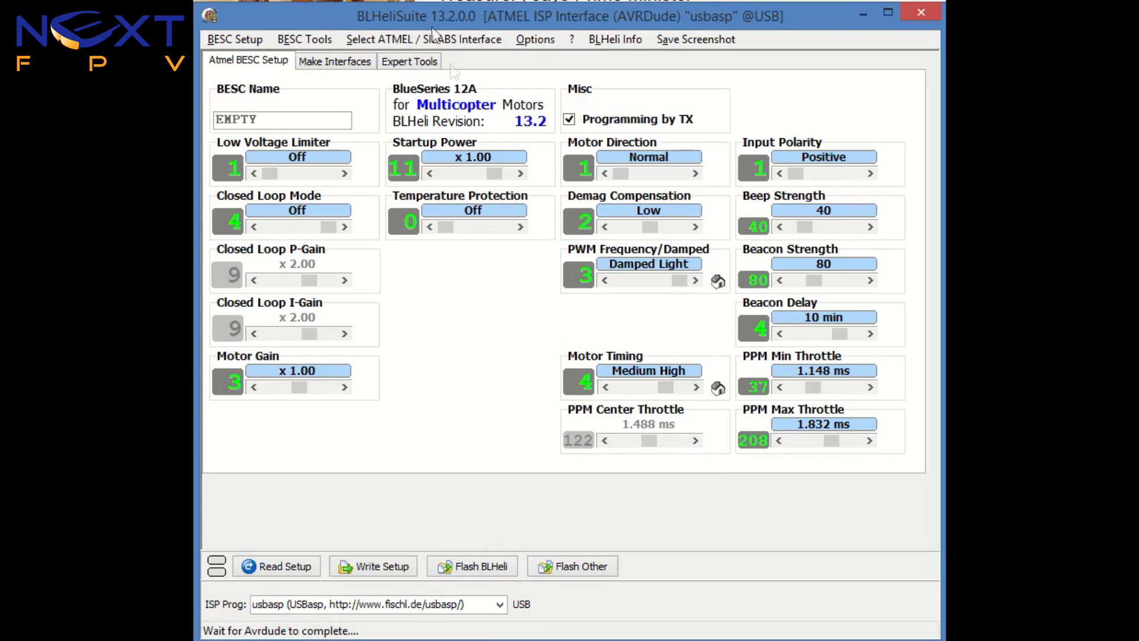
Start reflashing and confirm [Rev: 13.2] BlueSeries 12A MULTI in the Flash Assistant.
left_click(471, 582)
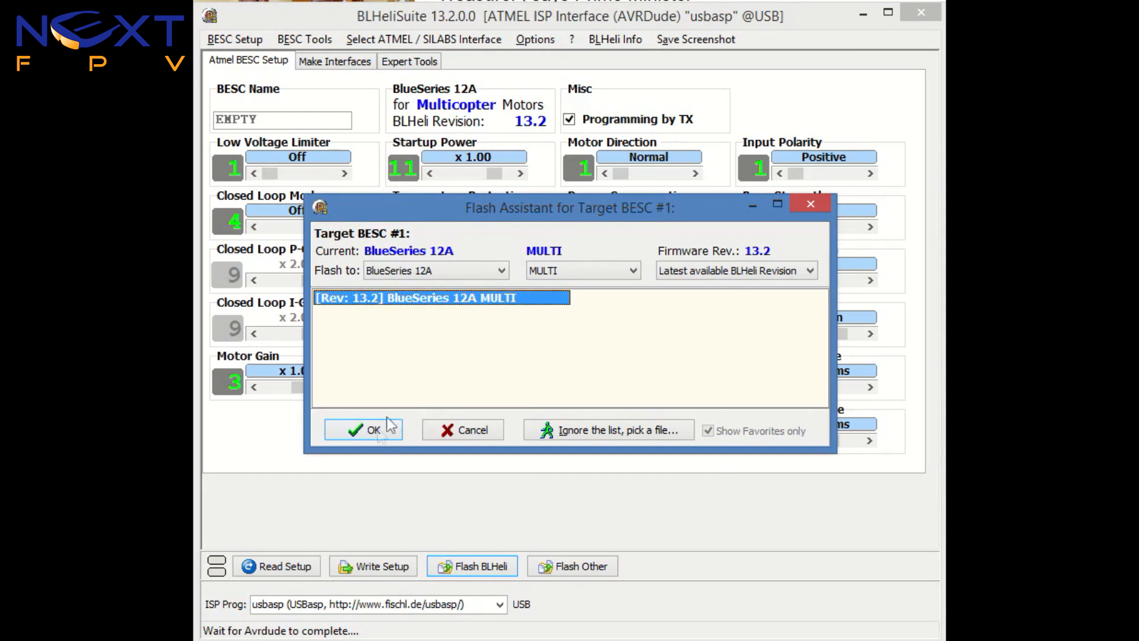
left_click(362, 430)
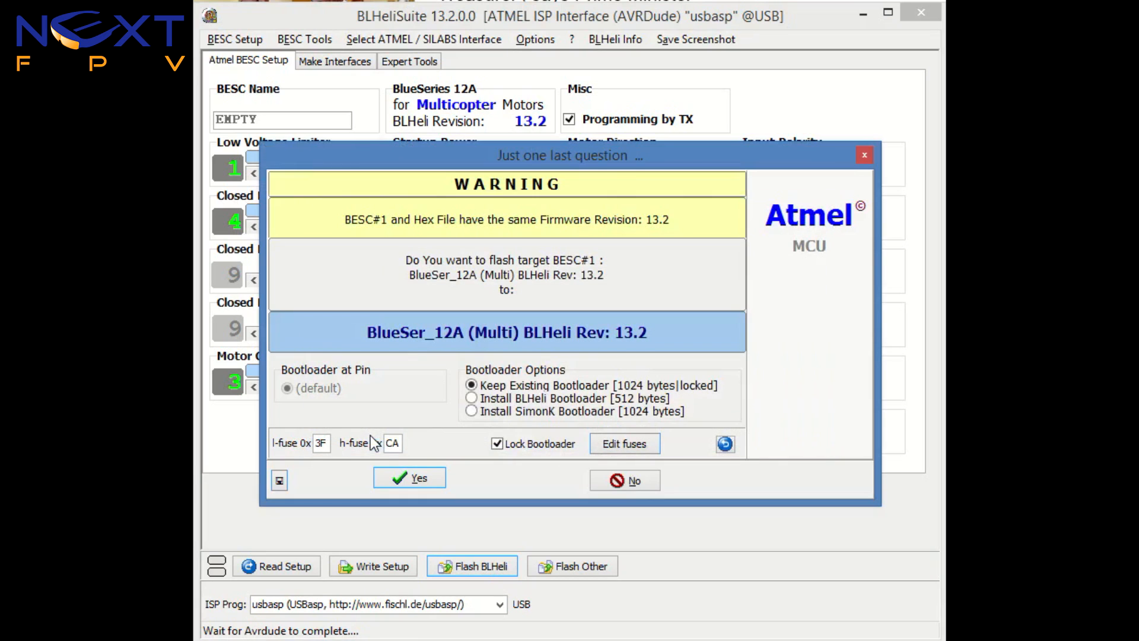
Reflash 13.2 with the BLHeli bootloader, then agree to write current settings to BESC#1.
left_click(471, 399)
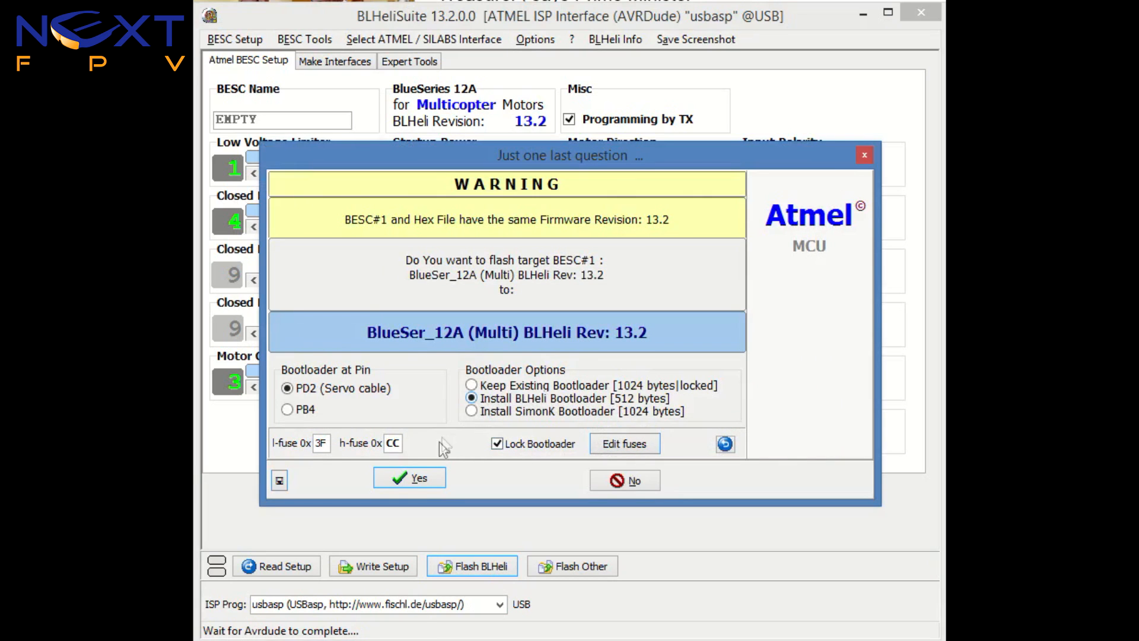
left_click(410, 477)
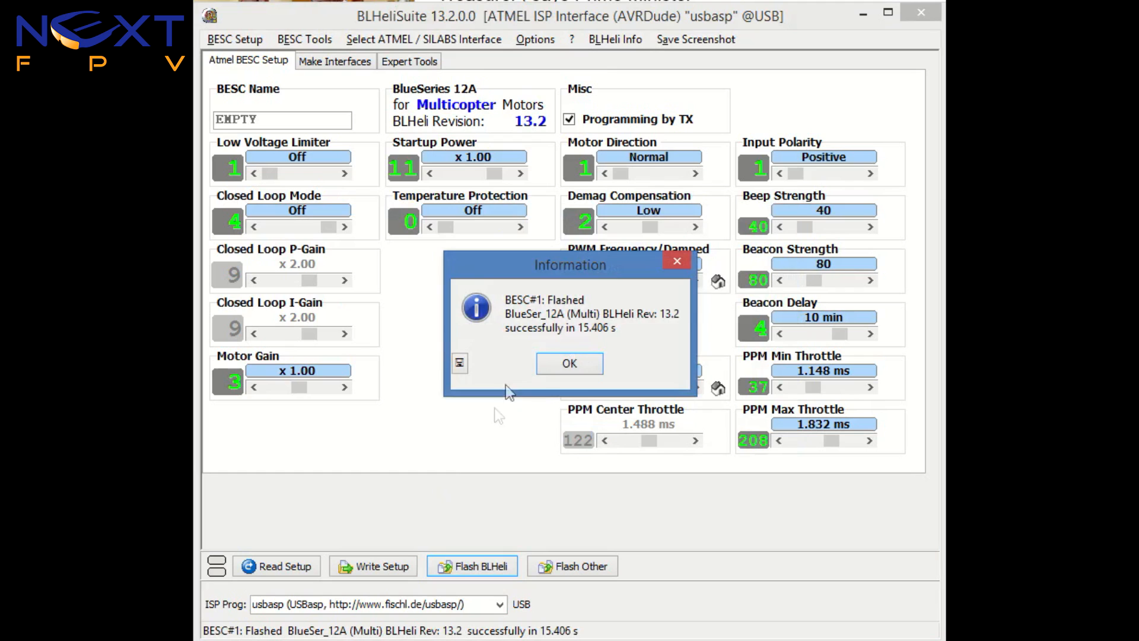
left_click(570, 363)
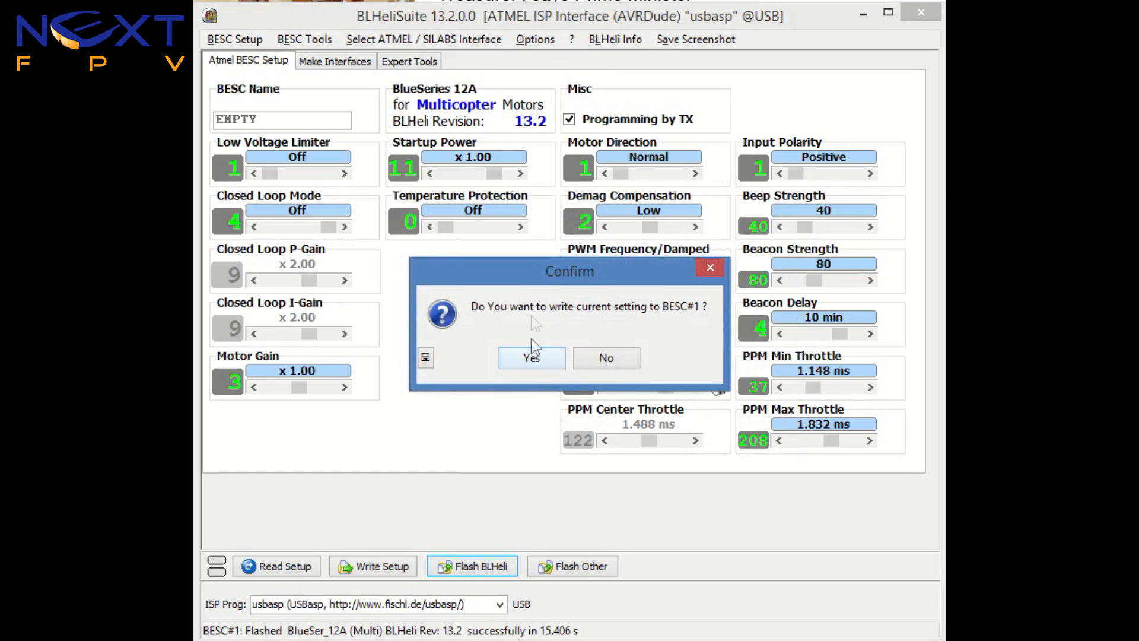
left_click(531, 358)
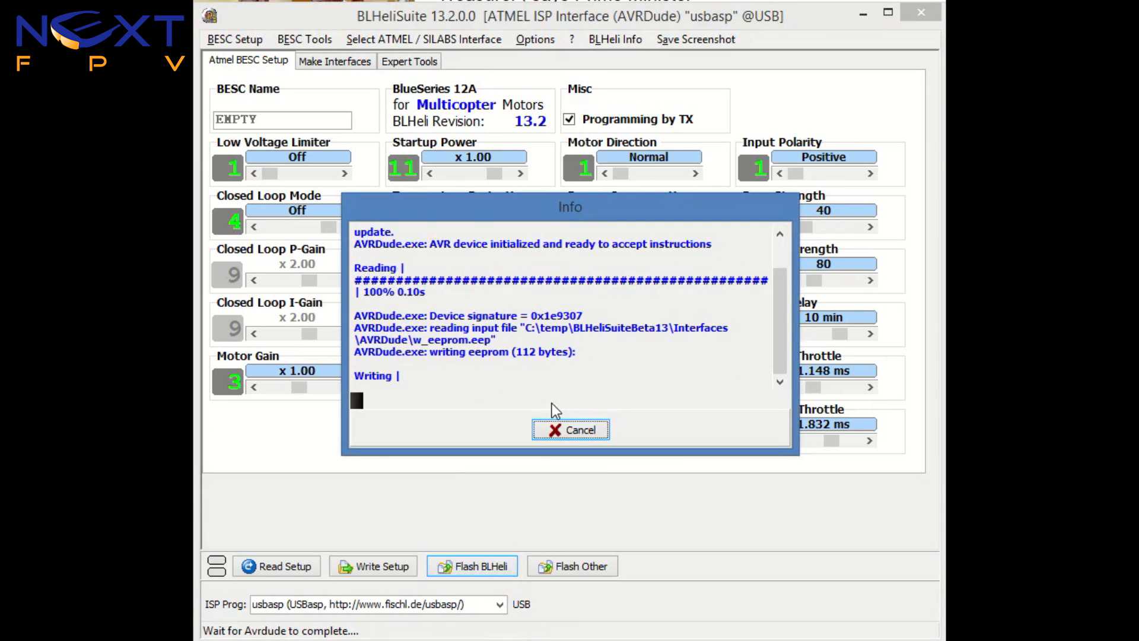
Close the AVRDude Info window after the EEPROM settings write finishes.
left_click(571, 430)
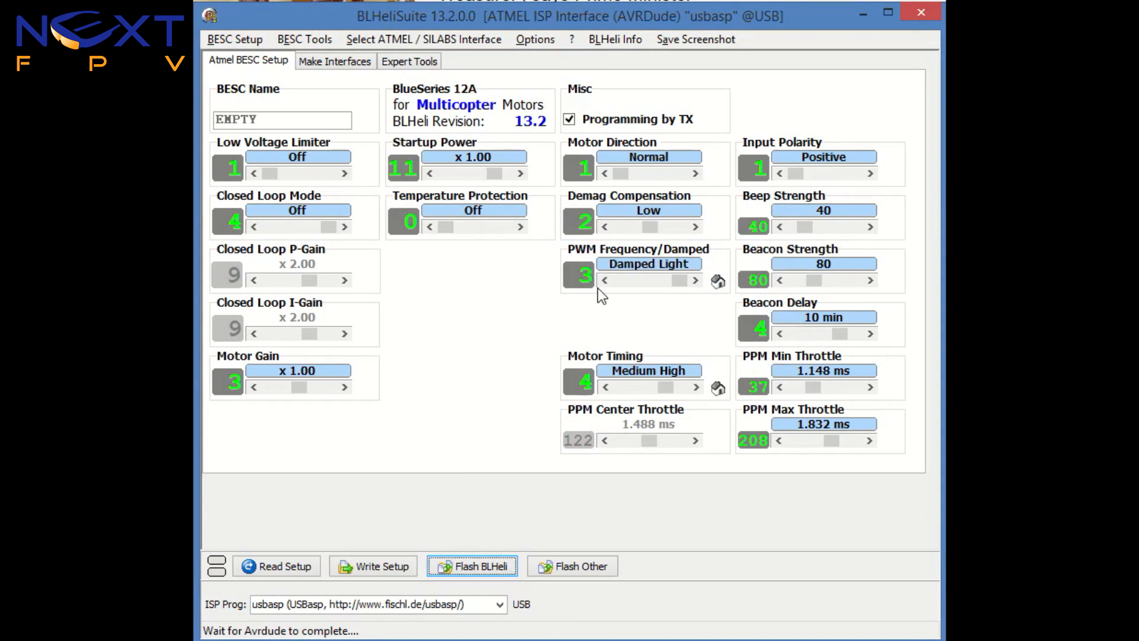
mouse_move(574, 575)
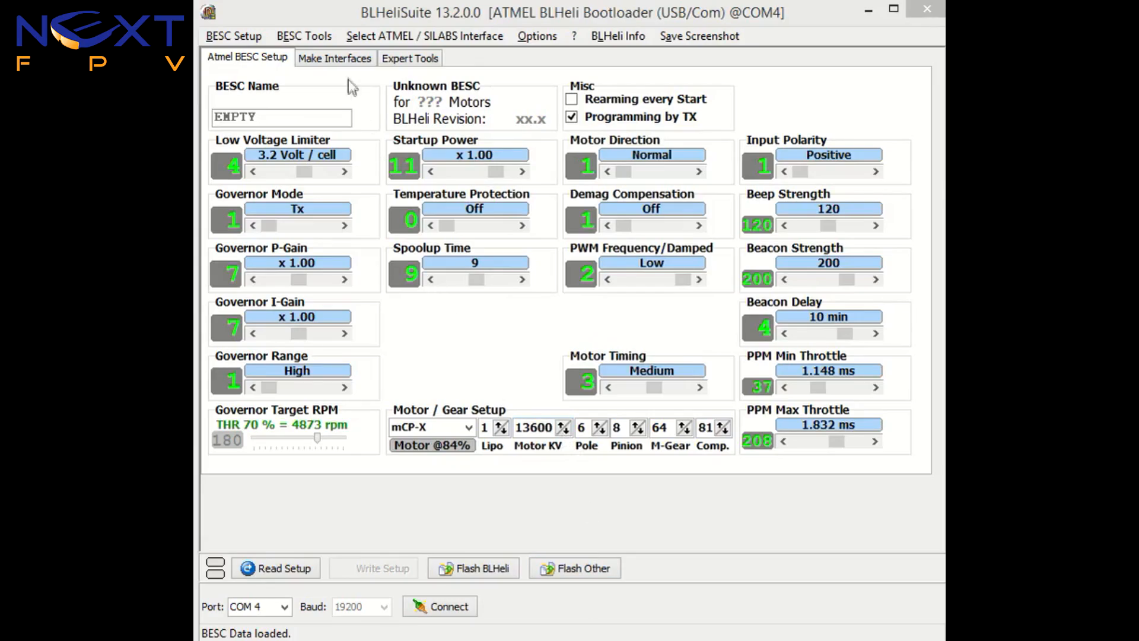
Go to the Make Interfaces page with Nano w/ ATmega328 on COM4.
left_click(334, 58)
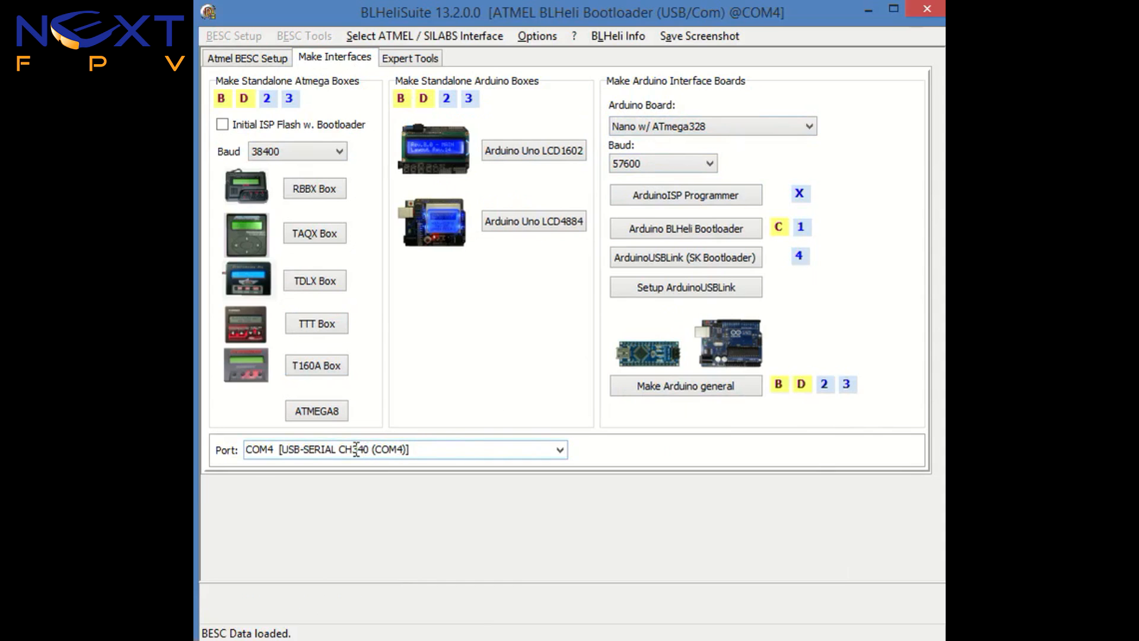
mouse_move(678, 295)
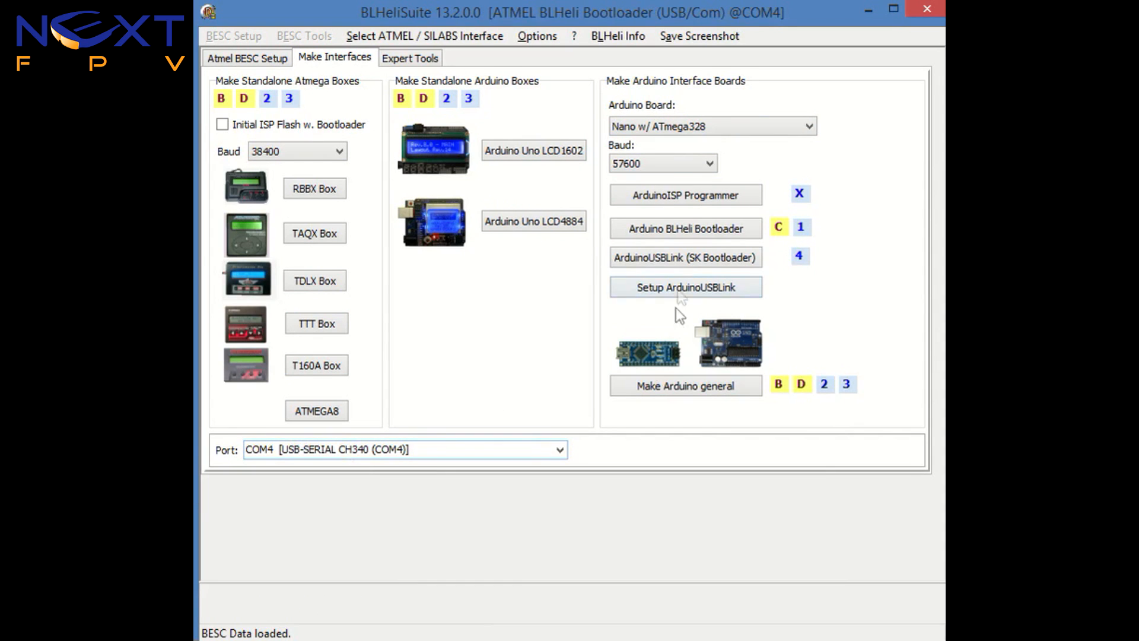
mouse_move(694, 232)
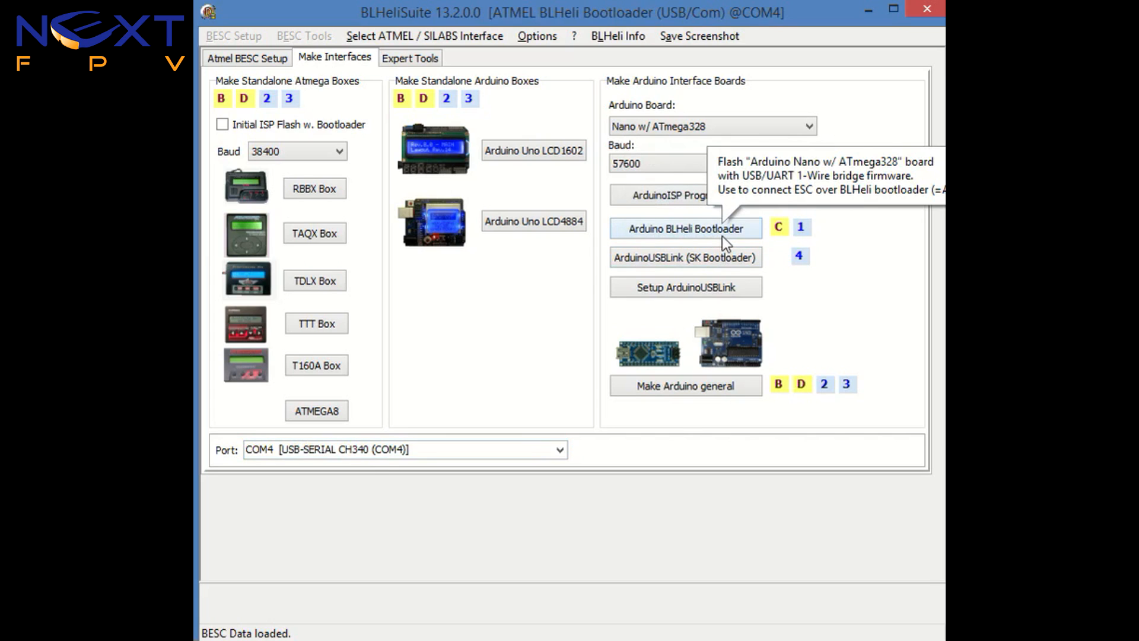
mouse_move(699, 234)
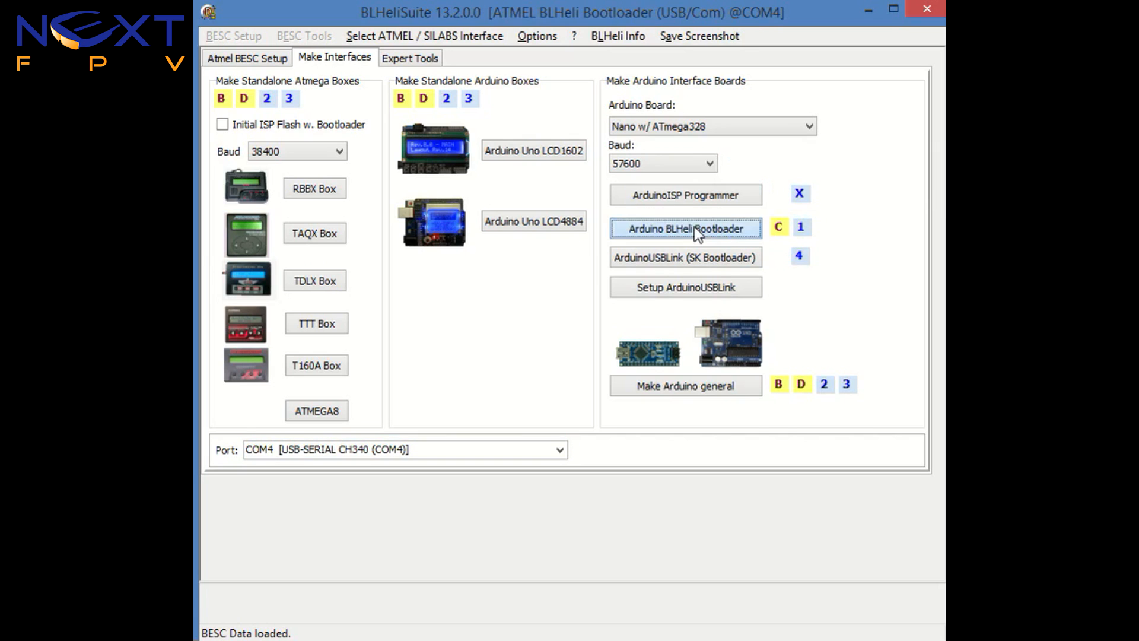
Flash the Nano with Arduino BLHeli Bootloader firmware, confirming and dismissing both reports.
left_click(686, 229)
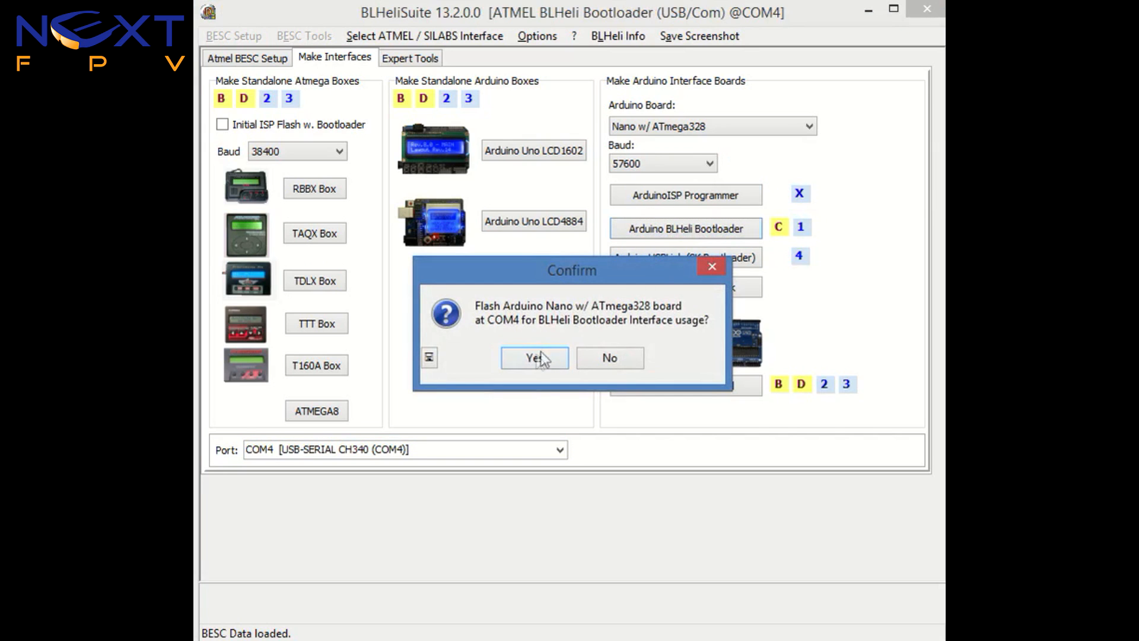
left_click(534, 358)
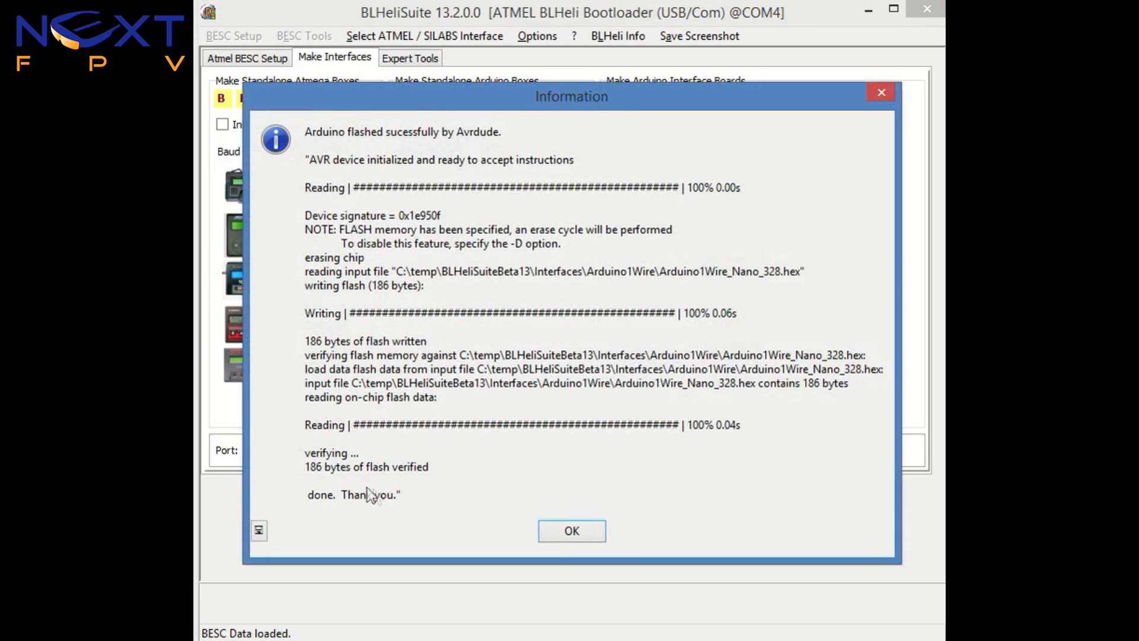
left_click(572, 530)
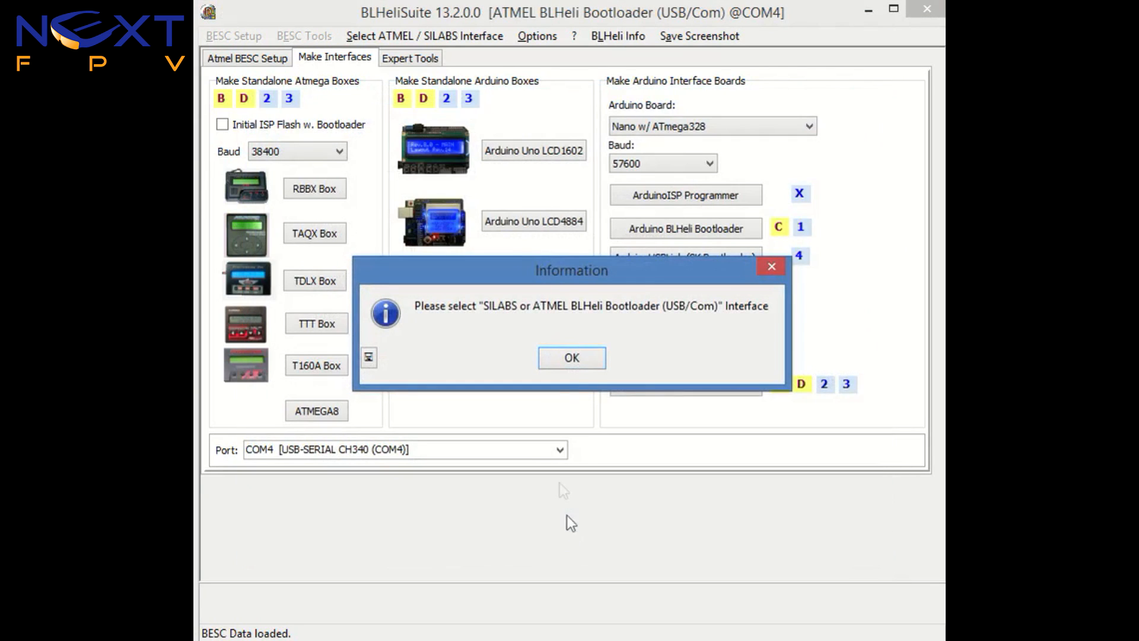
left_click(571, 357)
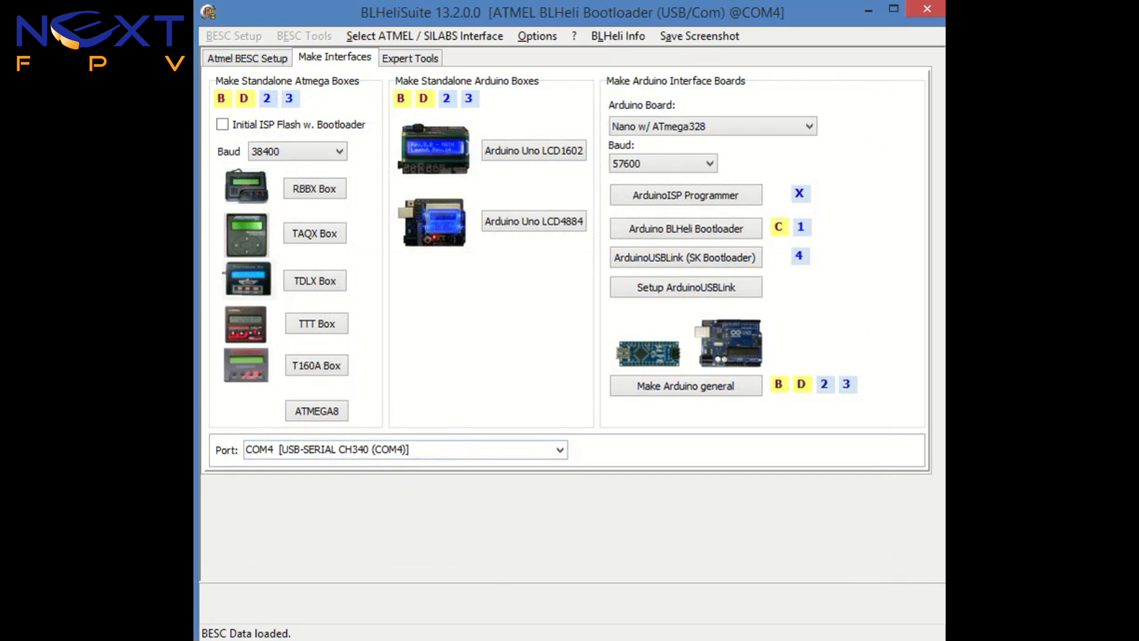
Switch back to the Atmel BESC Setup tab.
left_click(248, 61)
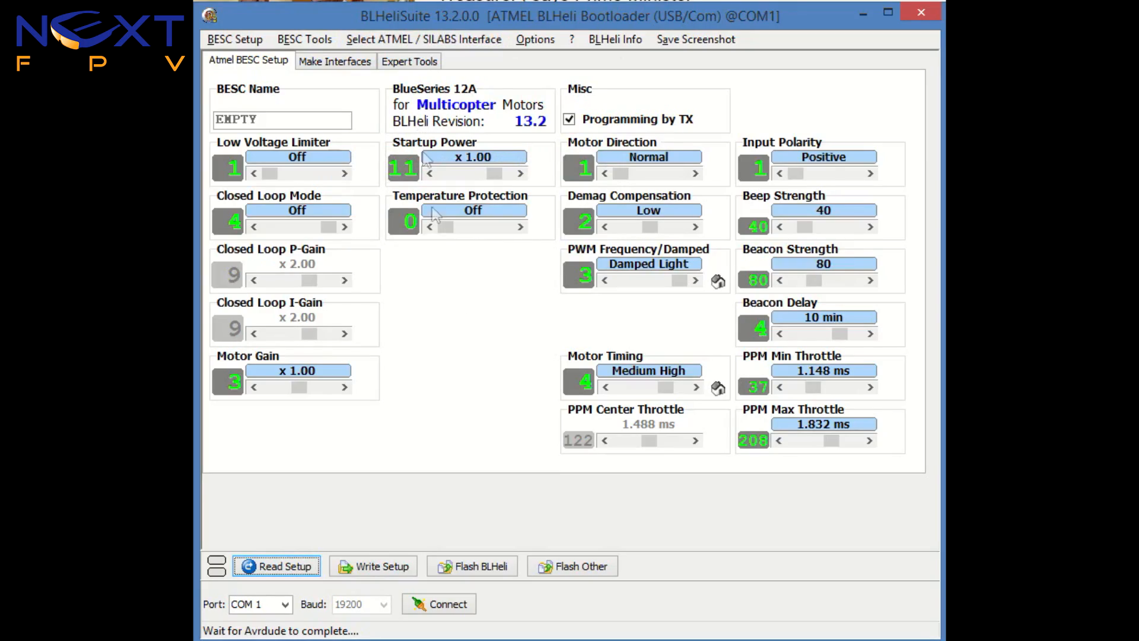
Connect to the ESC through the ATMEL BLHeli Bootloader (USB/Com) interface on COM 4.
left_click(423, 39)
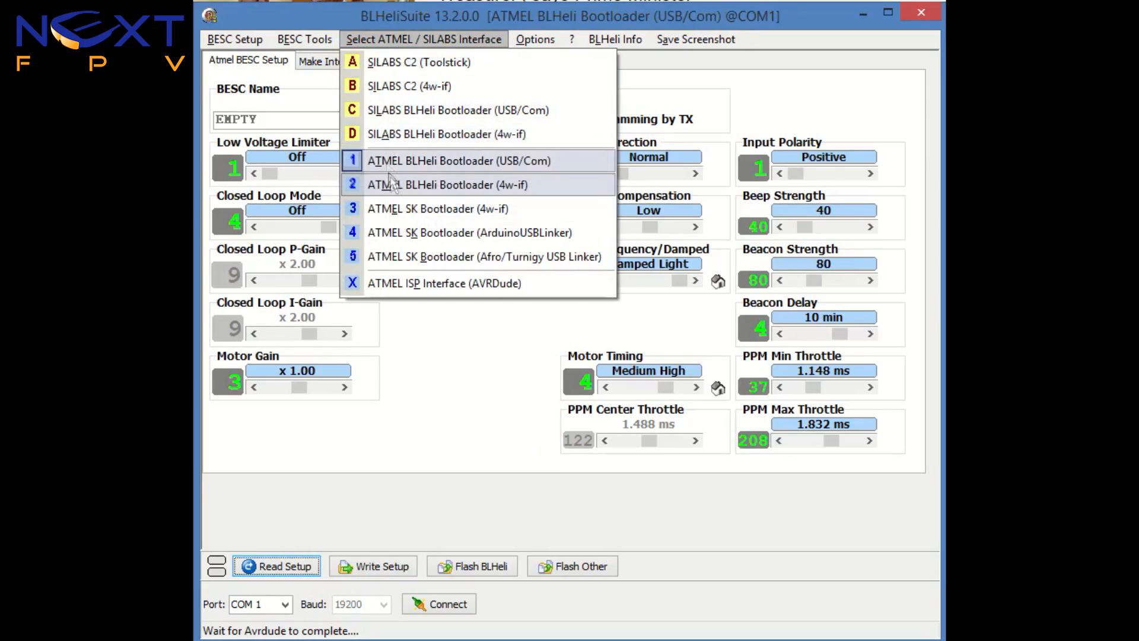
mouse_move(517, 166)
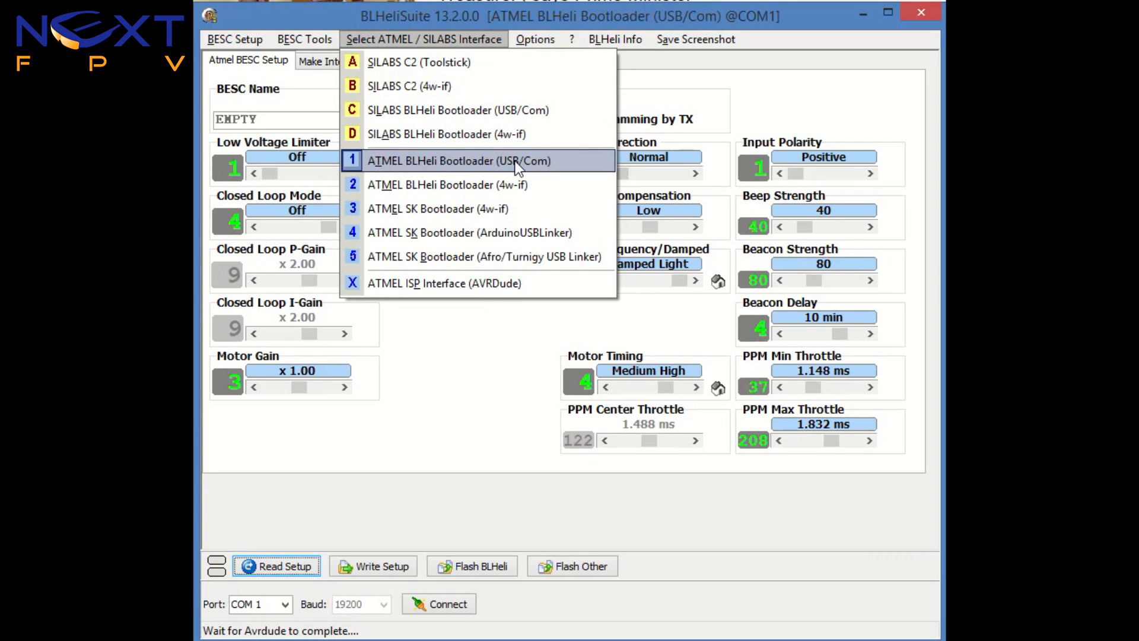
left_click(477, 161)
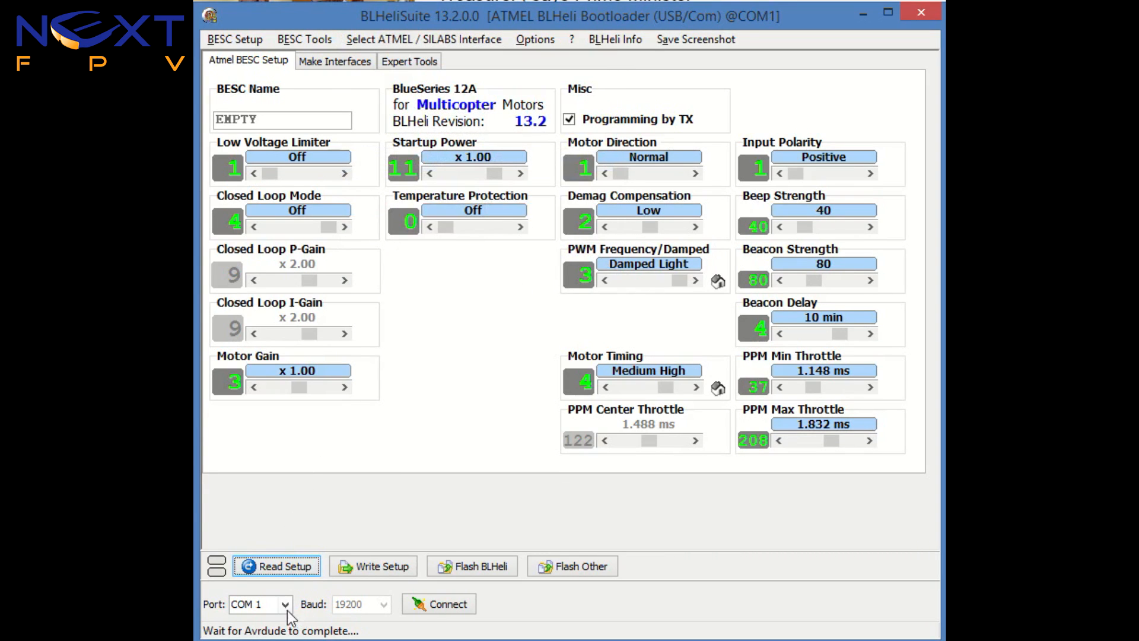
left_click(288, 604)
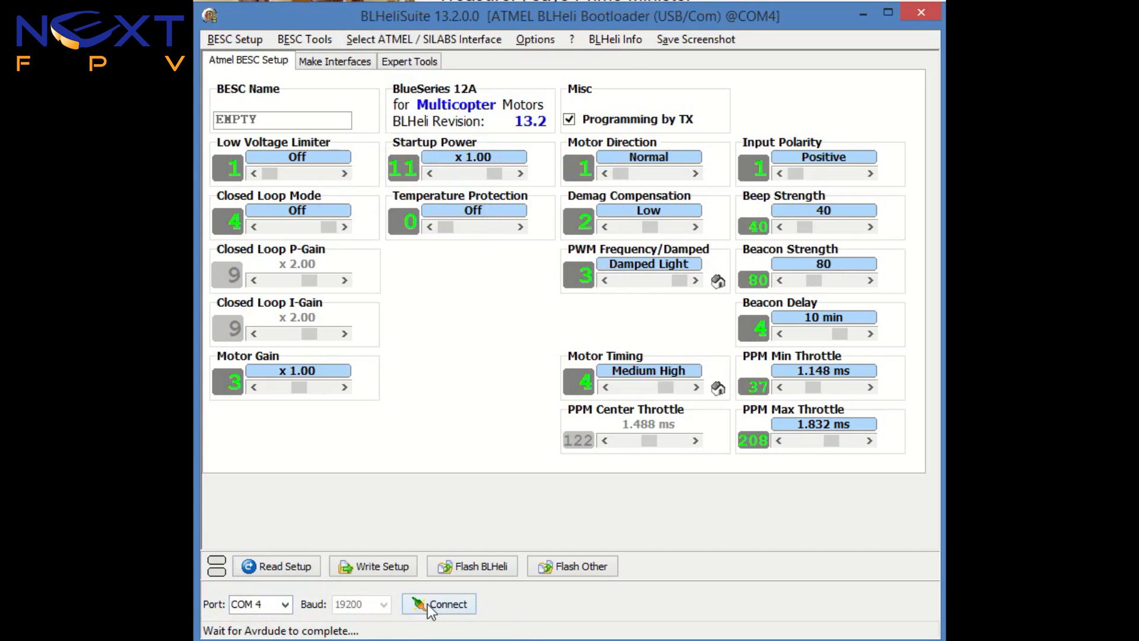
left_click(439, 604)
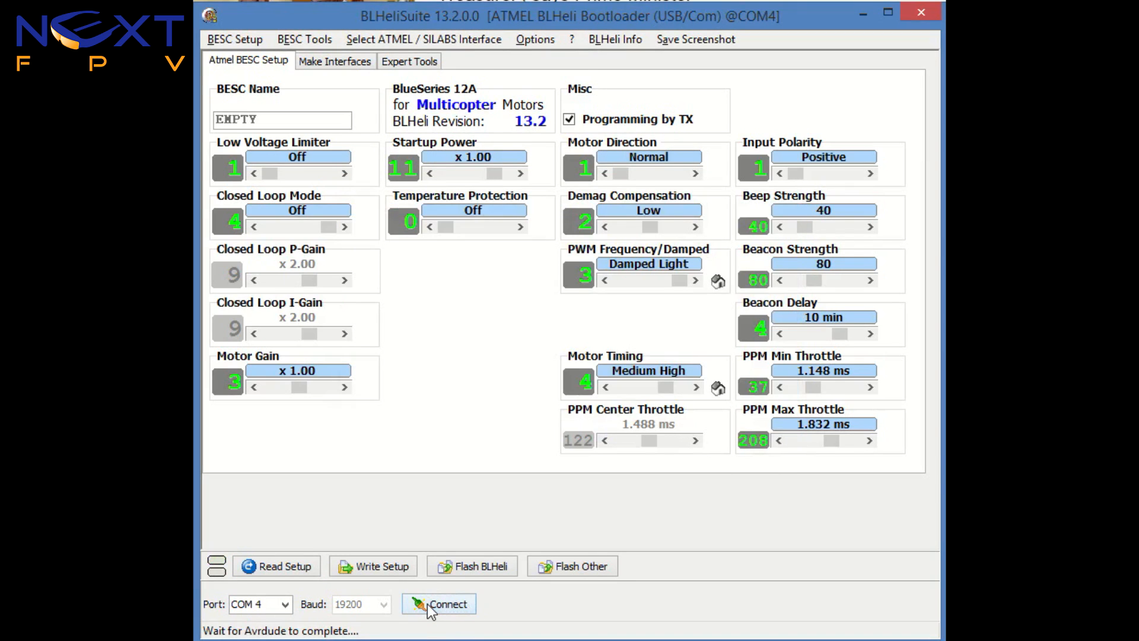
mouse_move(292, 580)
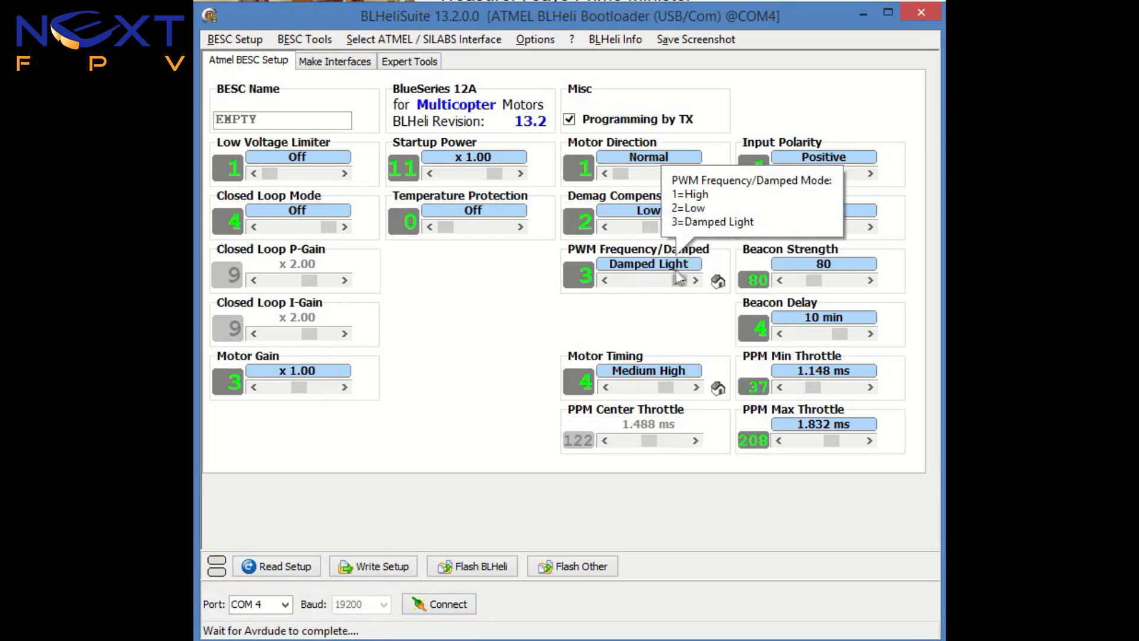
mouse_move(674, 285)
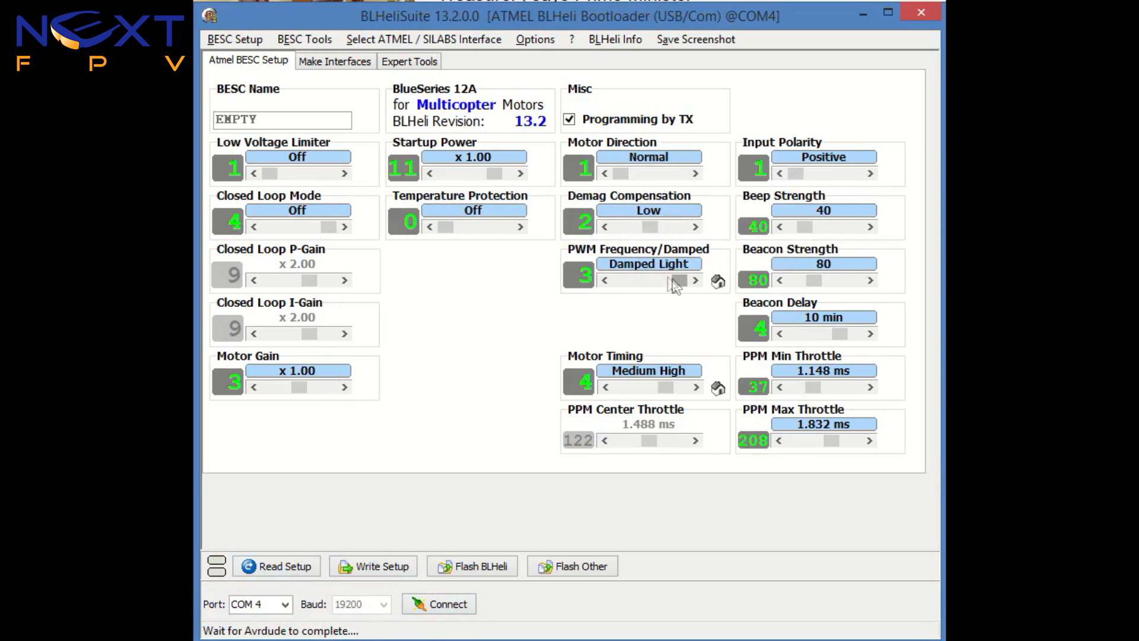
Write PWM Frequency/Damped as Low to the ESC, then write it back as Damped Light.
left_click(379, 567)
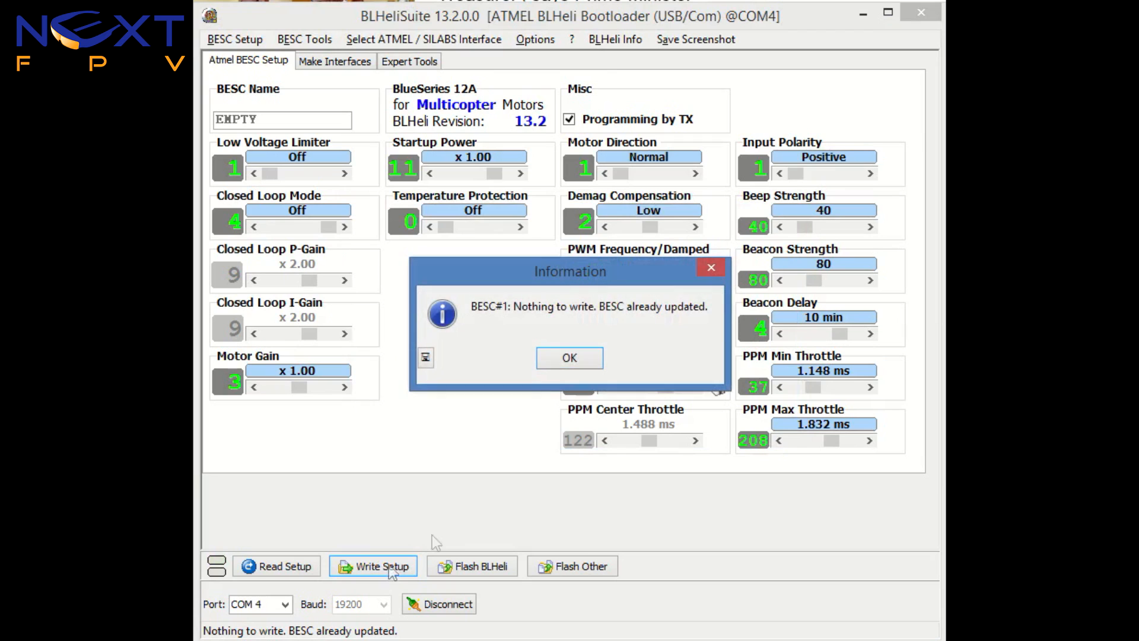
left_click(570, 357)
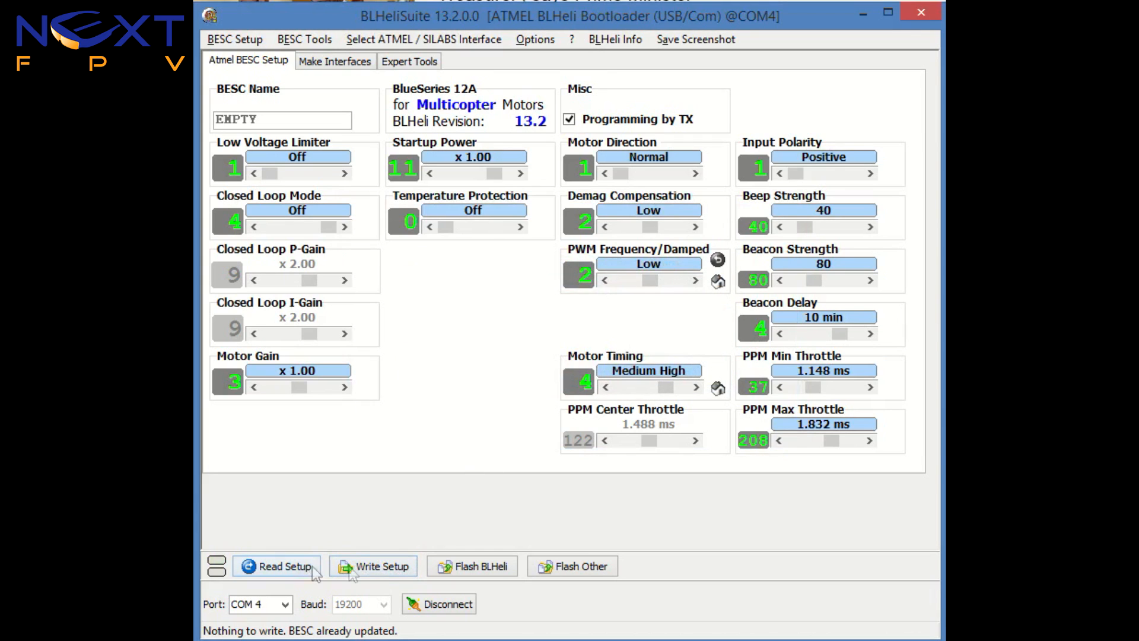
left_click(373, 566)
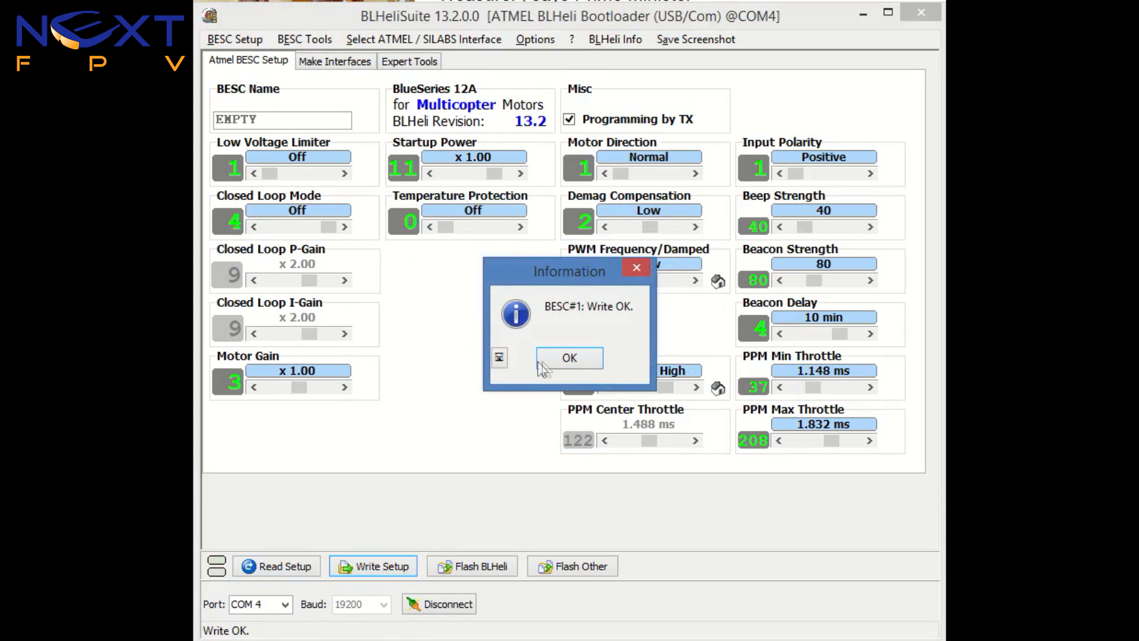
left_click(570, 358)
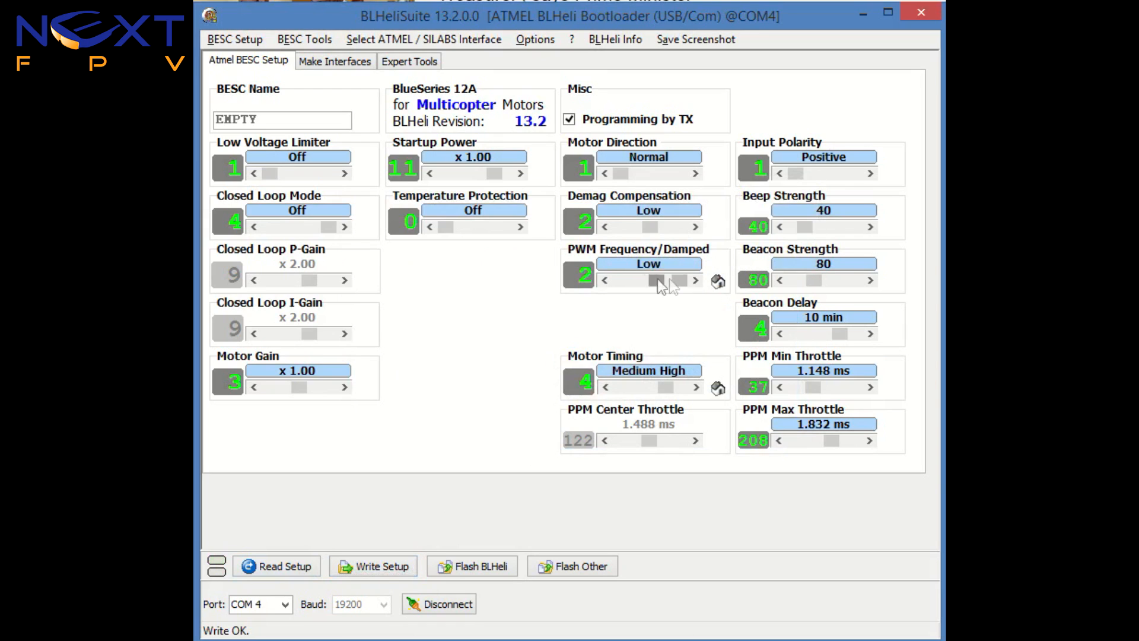
left_click(374, 566)
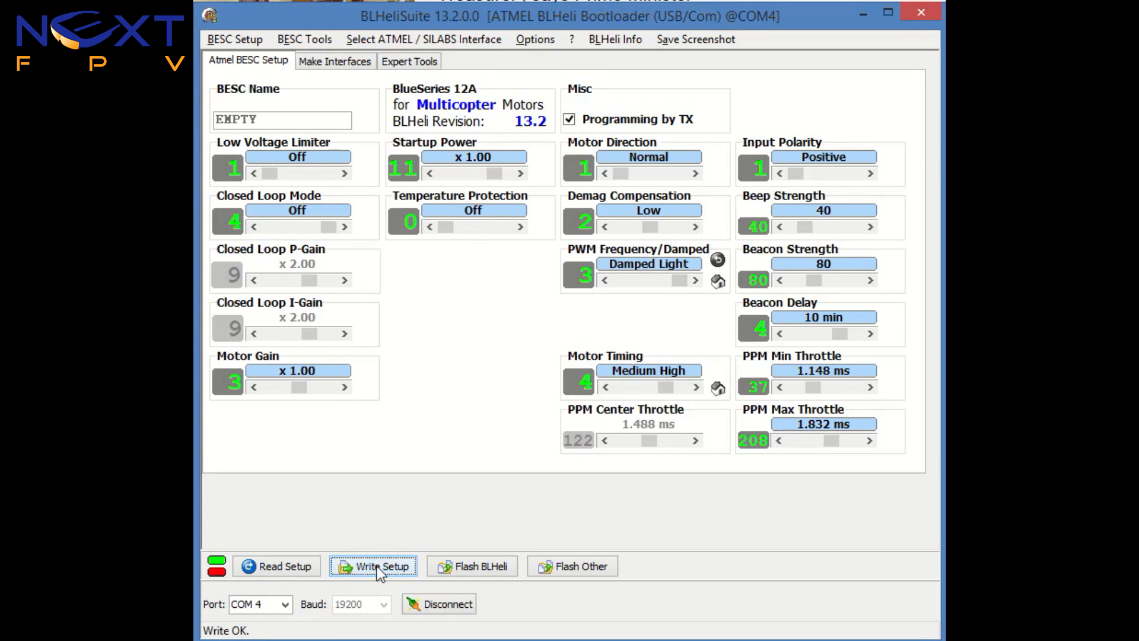
left_click(381, 566)
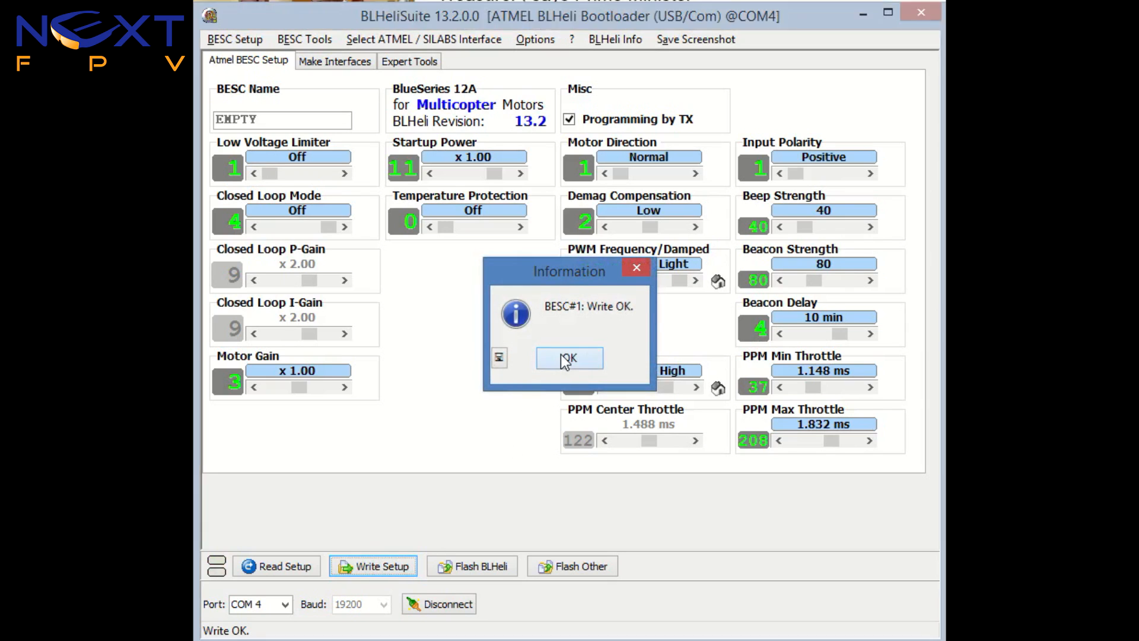